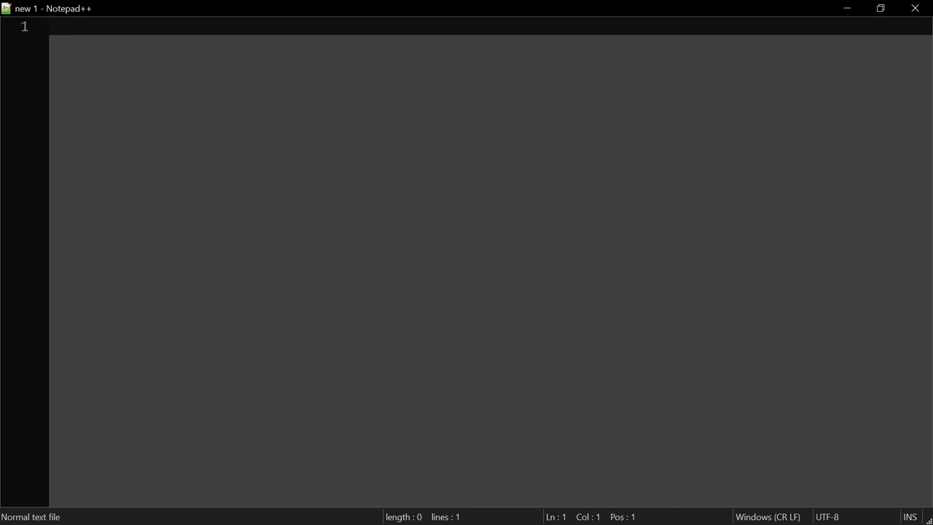
{"action": "type", "text": "Welcom"}
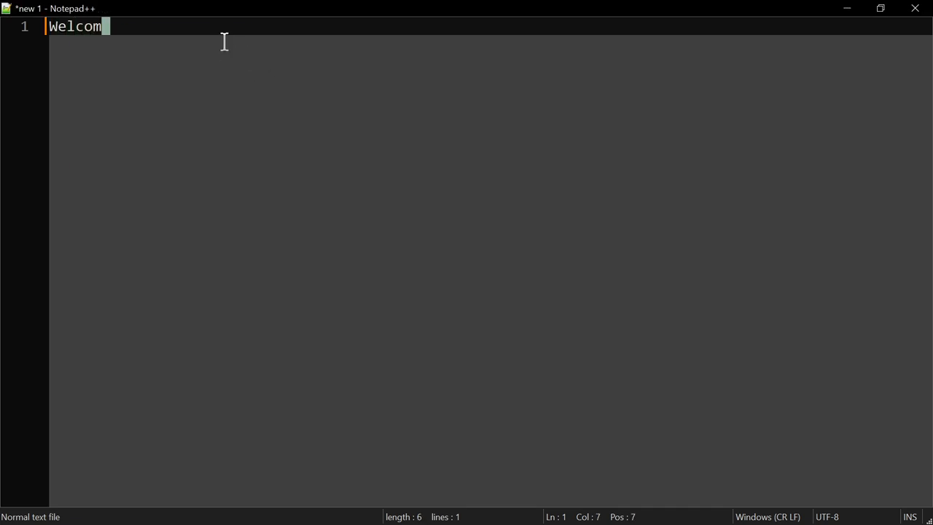
{"action": "type", "text": "e! How"}
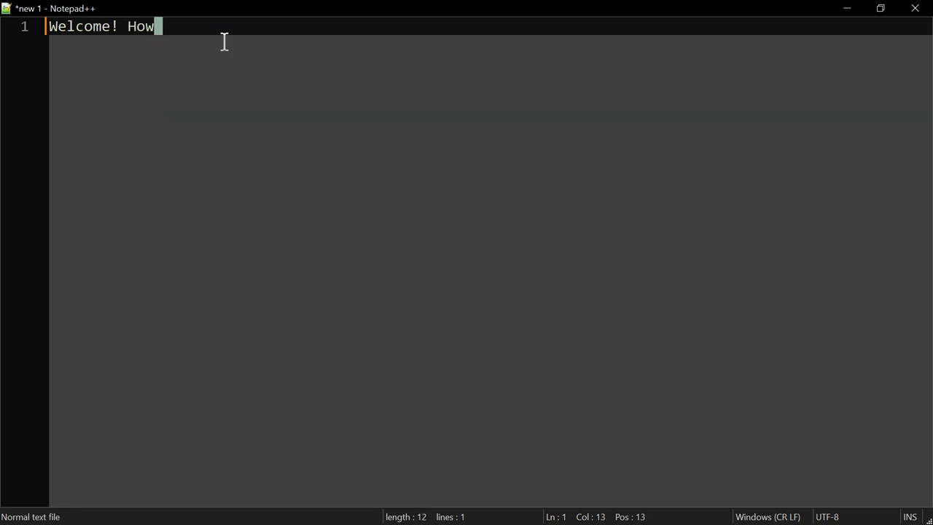
{"action": "type", "text": "Hot"}
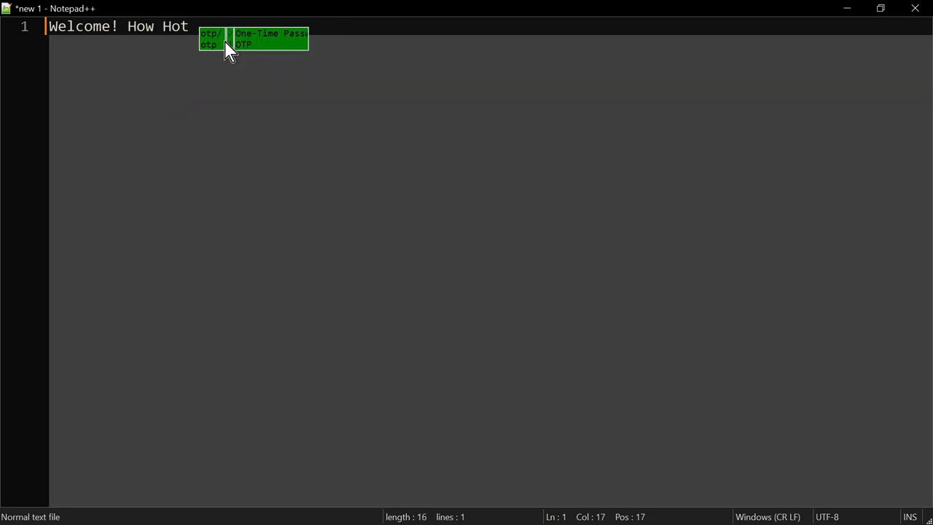
{"action": "type", "text": "strings app"}
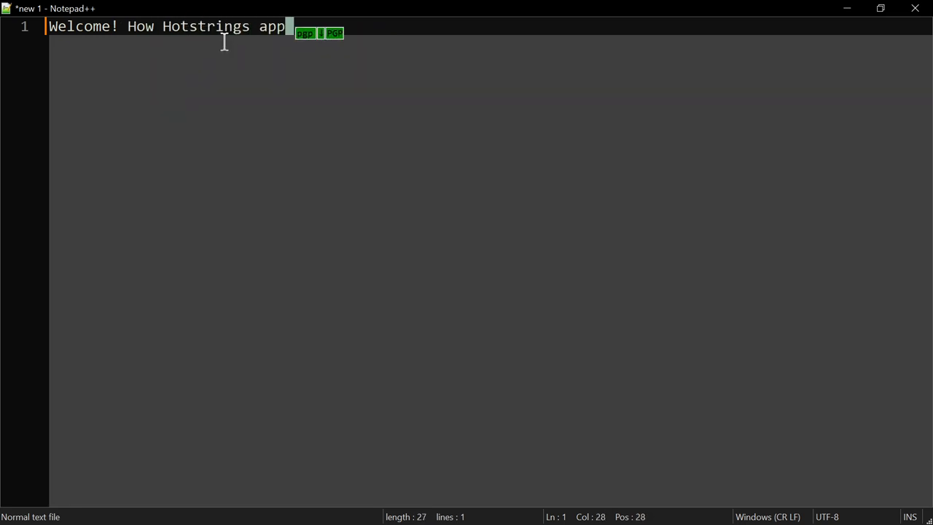
{"action": "type", "text": "lication wo"}
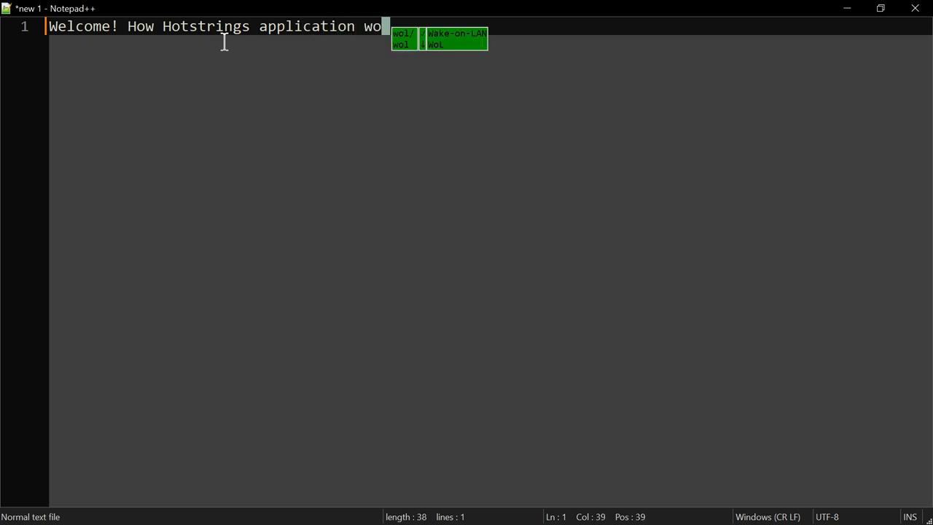
{"action": "type", "text": "rks?"}
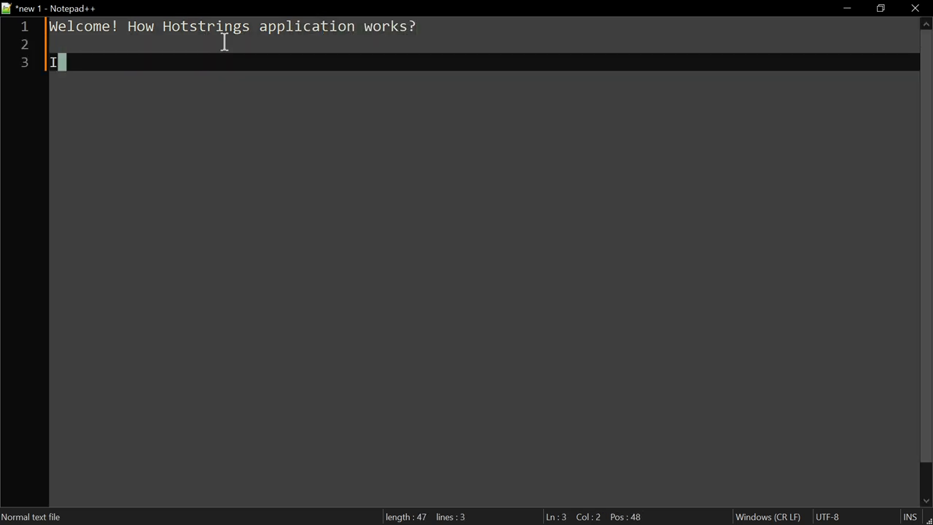
{"action": "type", "text": "t"}
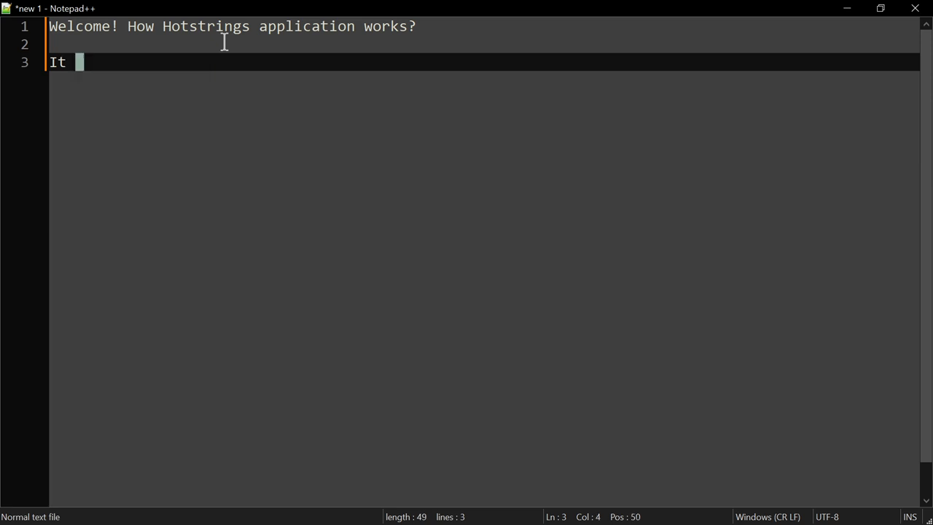
{"action": "type", "text": "is all the"}
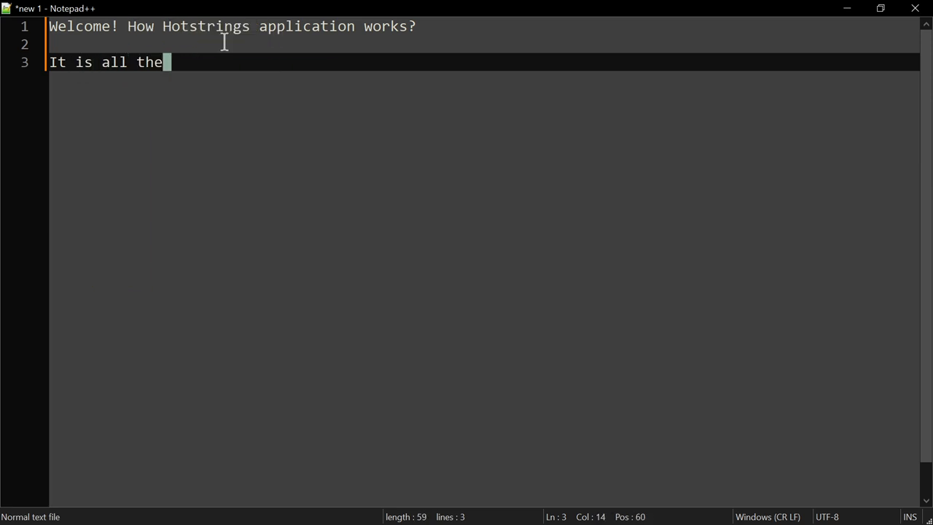
{"action": "type", "text": "time r"}
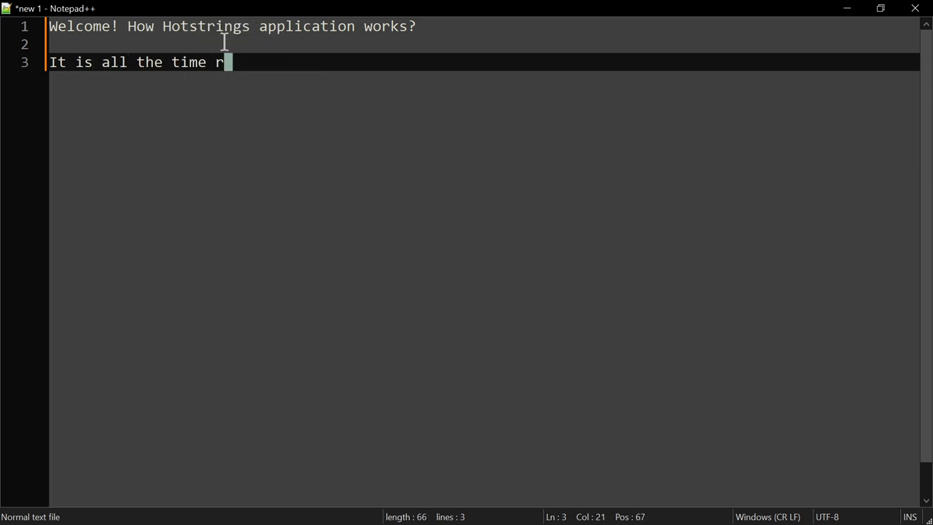
{"action": "type", "text": "eady to repla"}
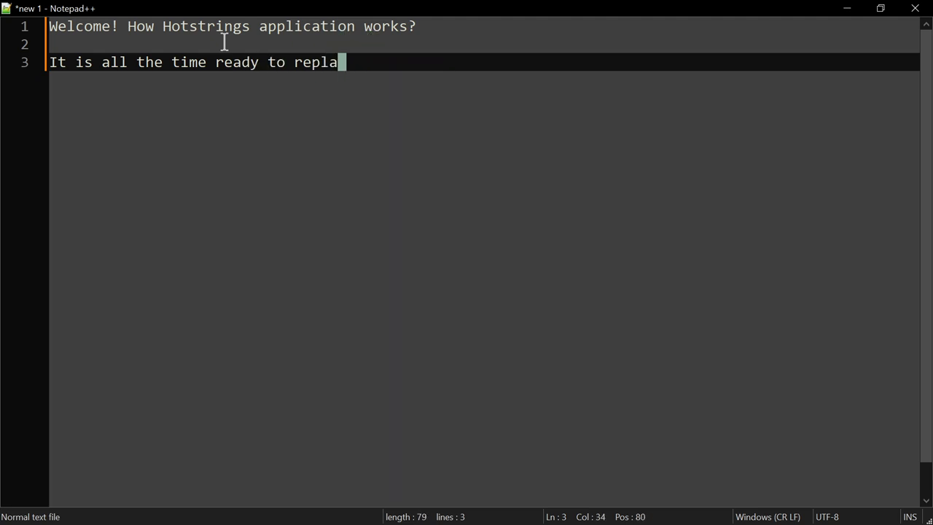
{"action": "type", "text": "ce any type"}
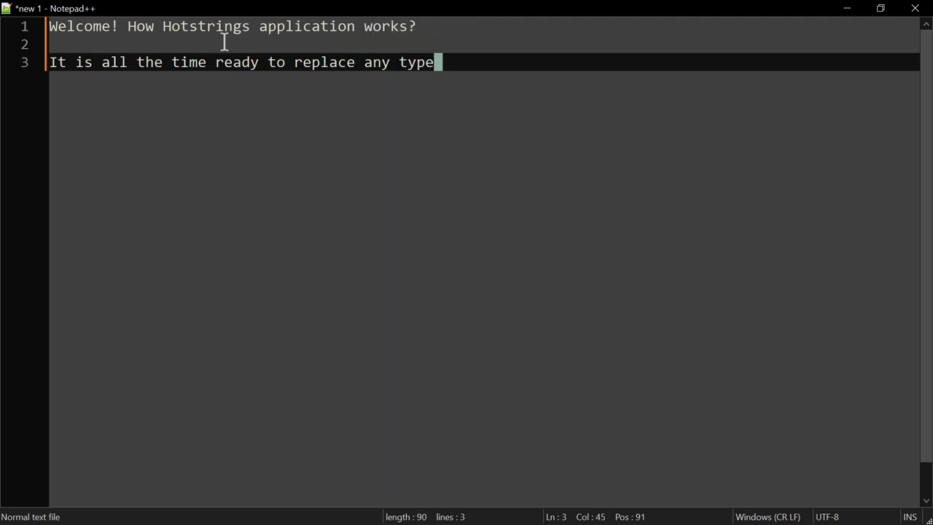
{"action": "type", "text": "d text into"}
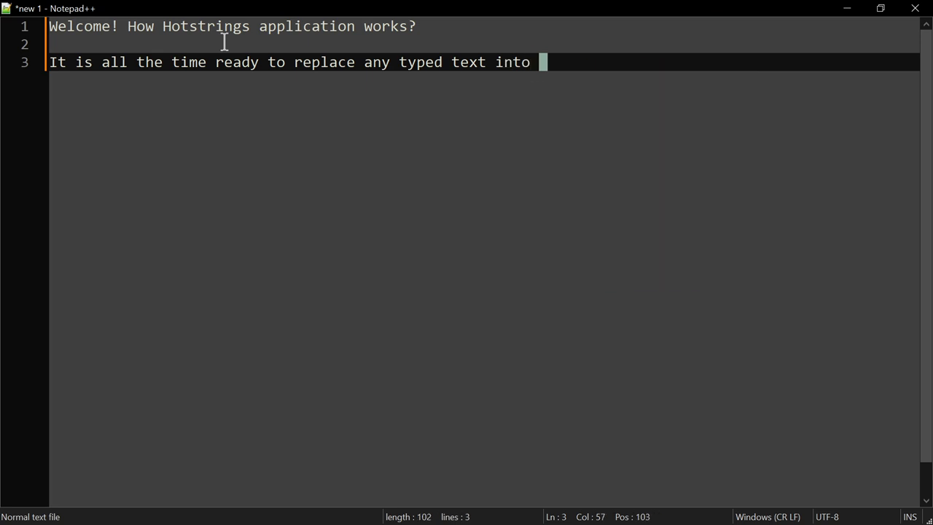
{"action": "type", "text": "ass"}
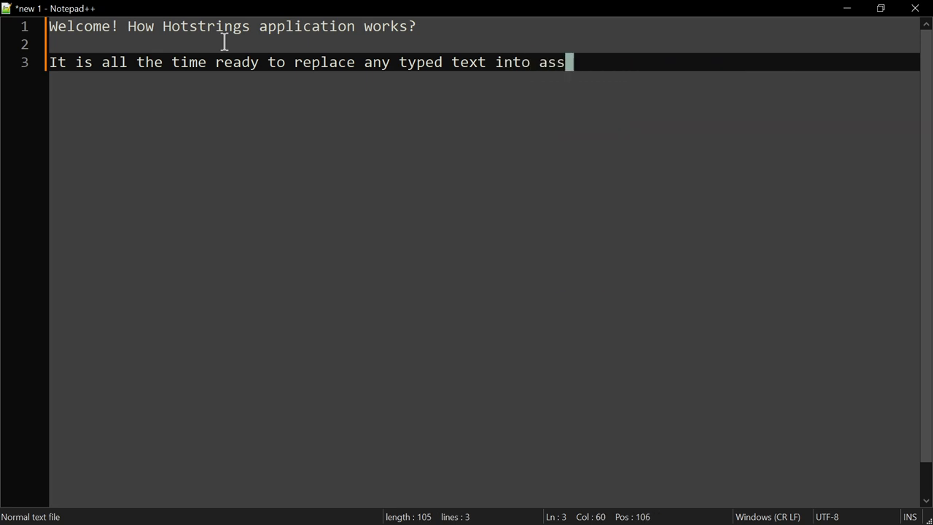
{"action": "type", "text": "ociated te"}
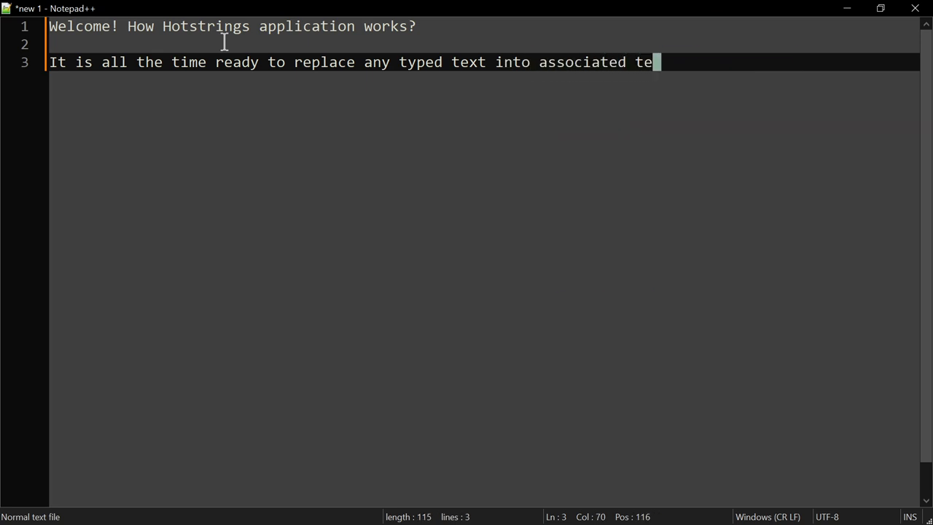
{"action": "type", "text": "xt called 'hotstr"}
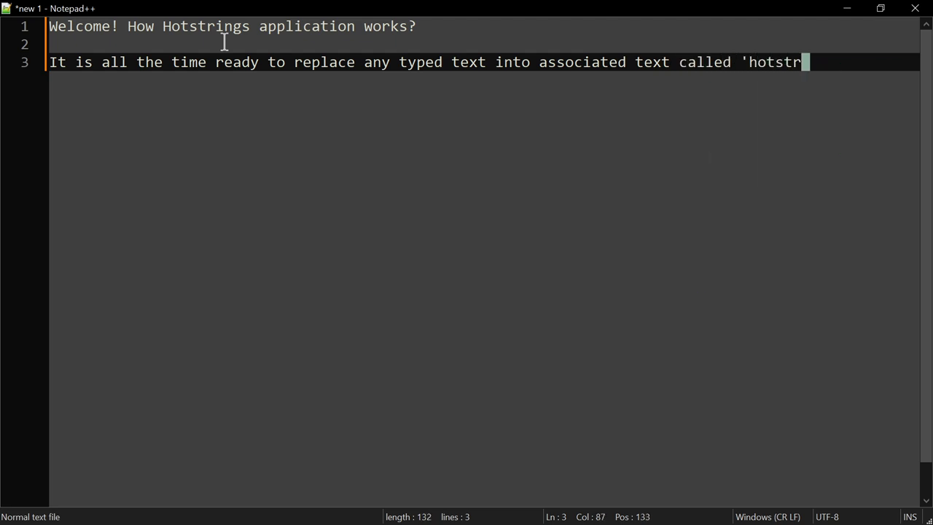
{"action": "type", "text": "ing' in"}
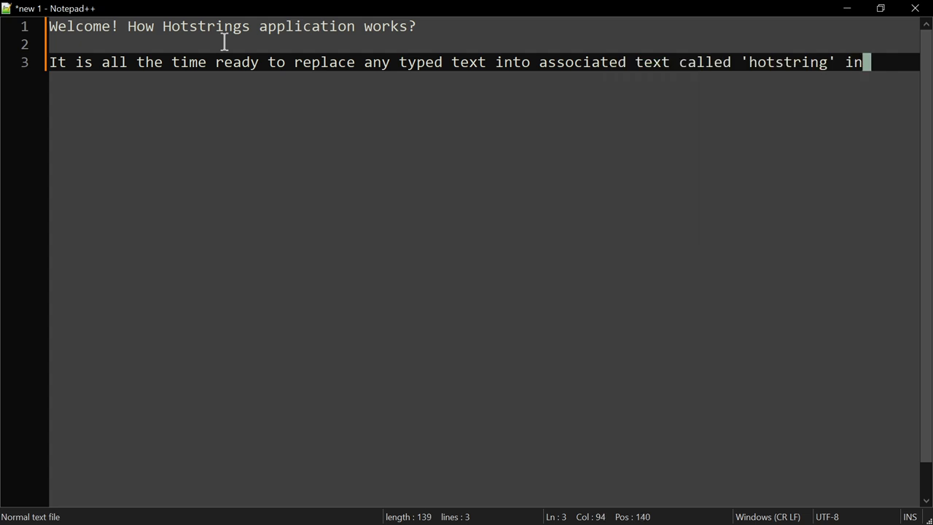
{"action": "type", "text": "any window"}
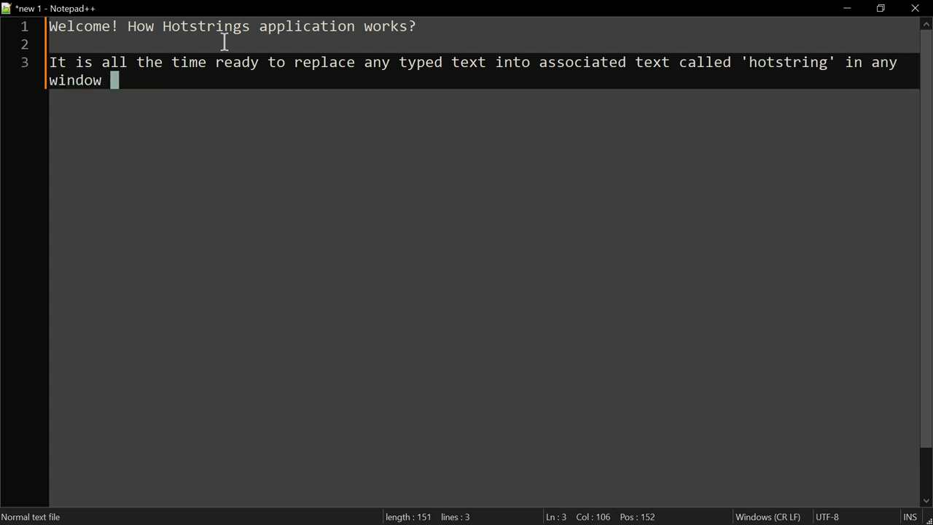
{"action": "type", "text": "which"}
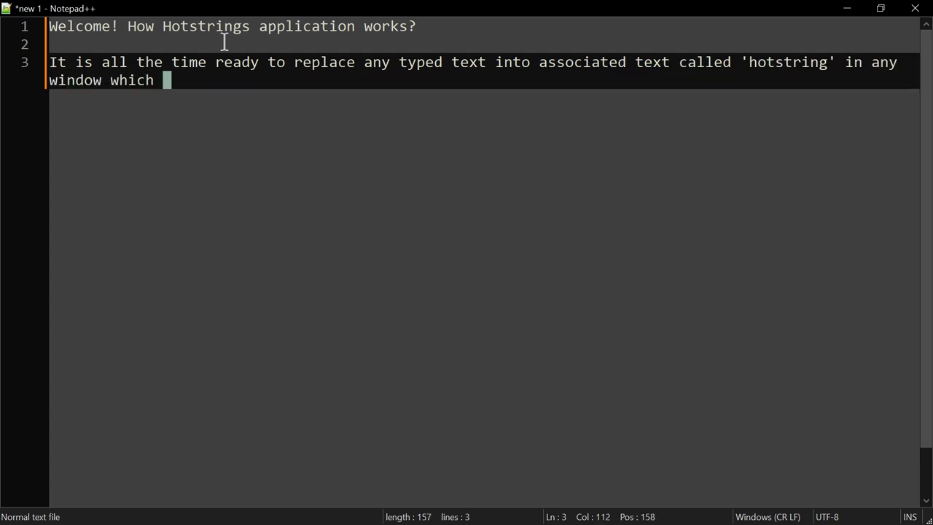
{"action": "type", "text": "acc"}
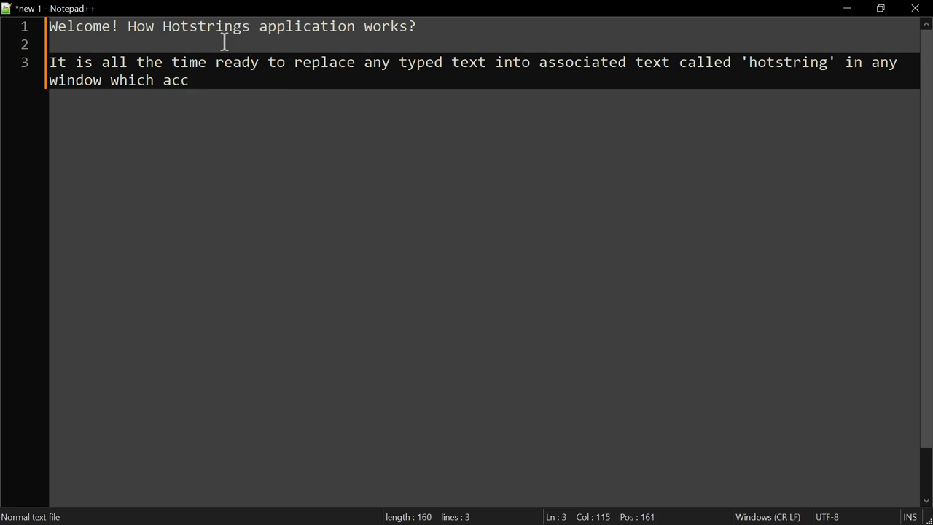
{"action": "type", "text": "epts typ"}
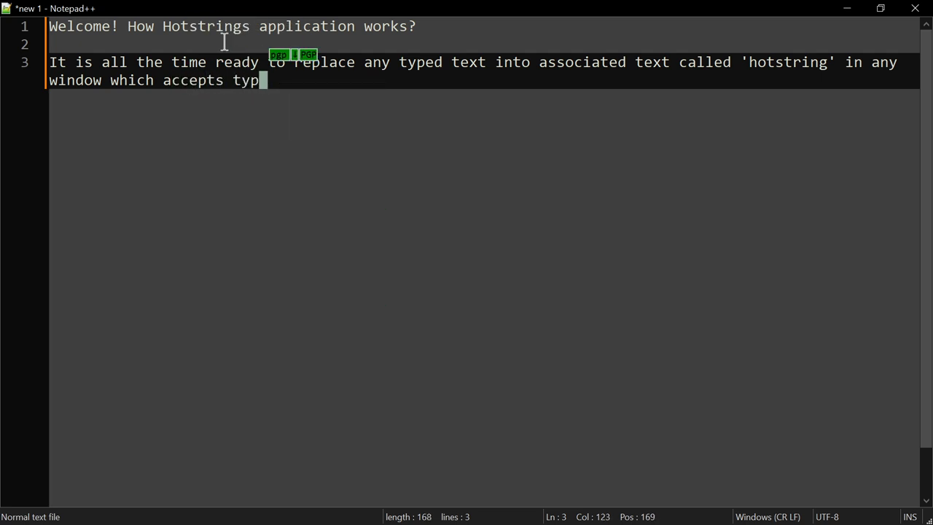
{"action": "type", "text": "ed text."}
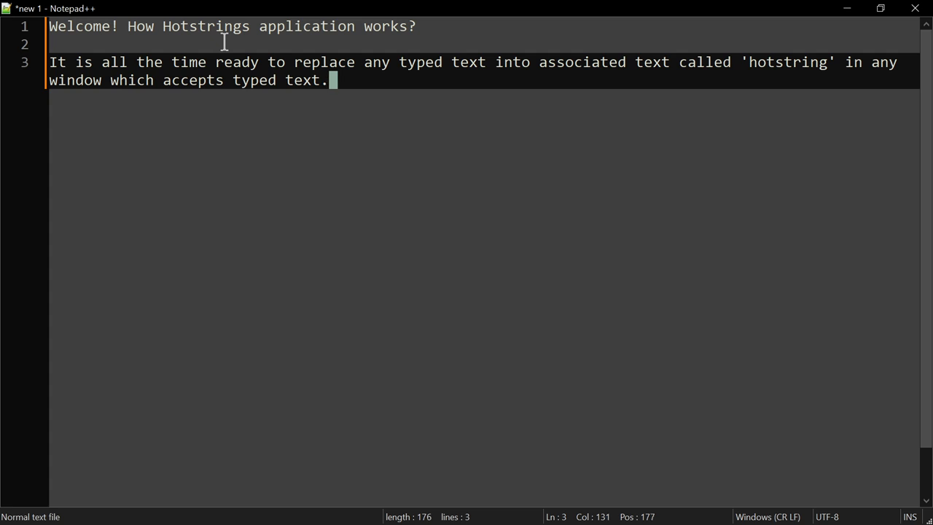
{"action": "type", "text": "For example:"}
{"action": "type", "text": "text"}
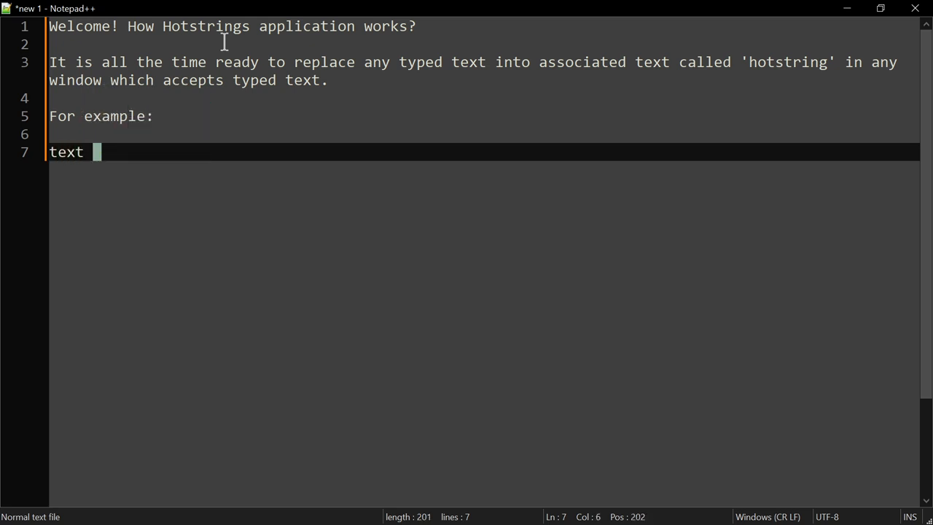
{"action": "type", "text": "adc"}
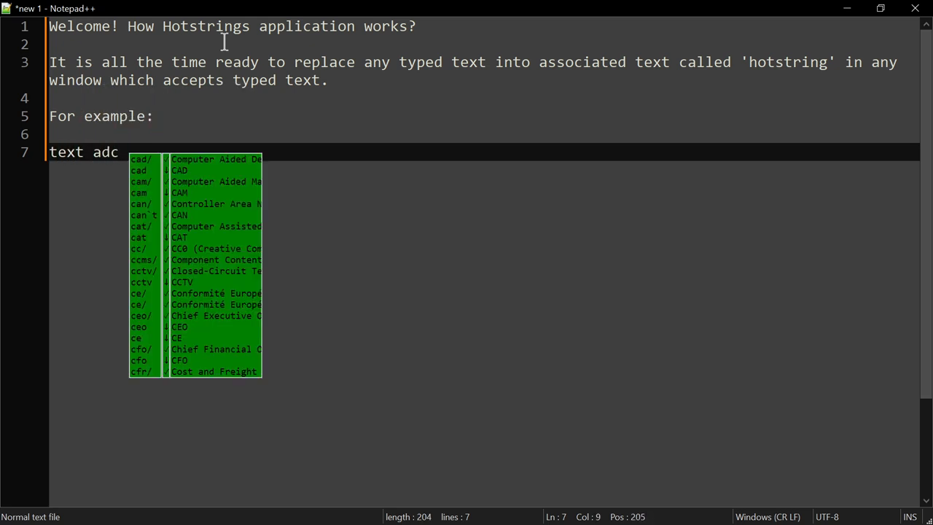
{"action": "type", "text": "is replaced by adc"}
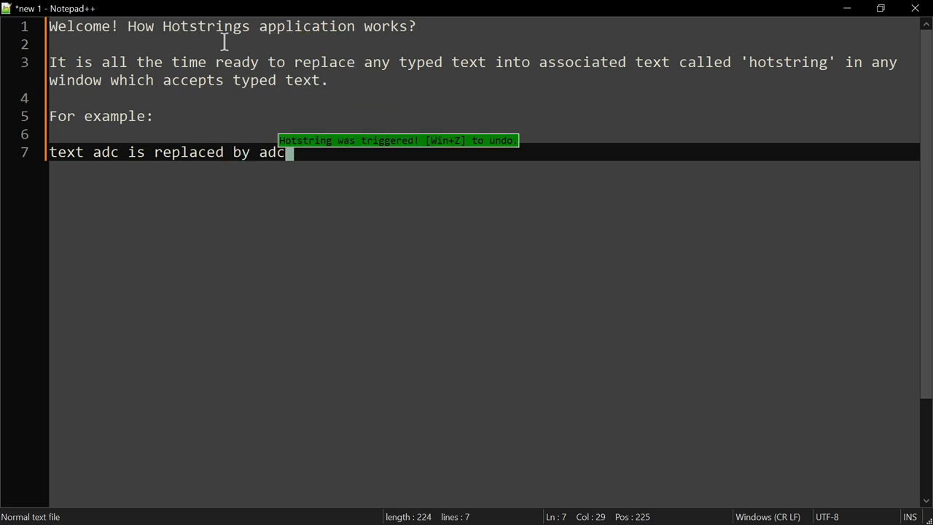
{"action": "type", "text": "a"}
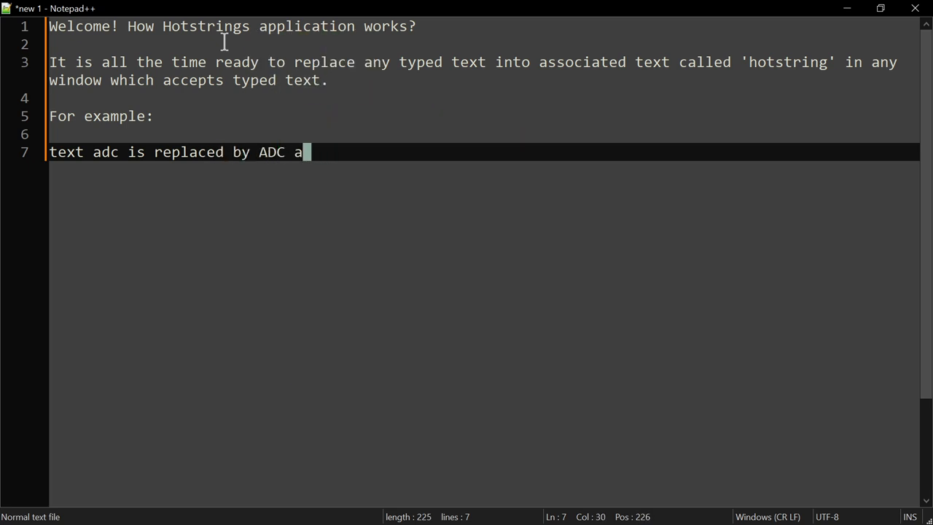
{"action": "type", "text": "capitalized."}
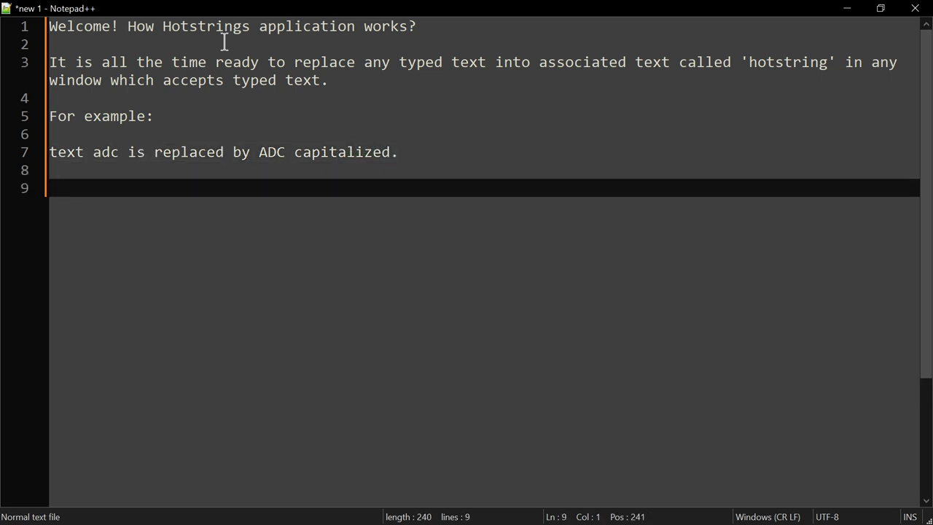
{"action": "type", "text": "Or I ca"}
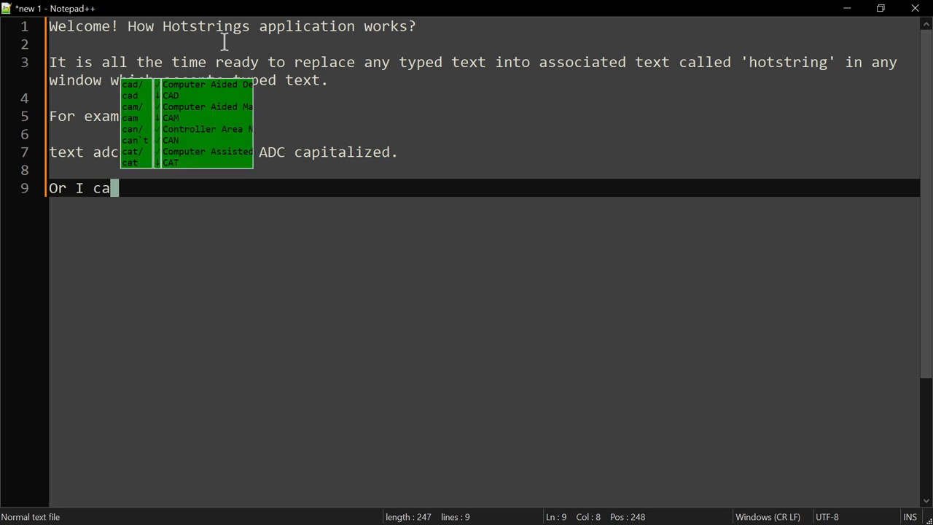
{"action": "type", "text": "n get lol"}
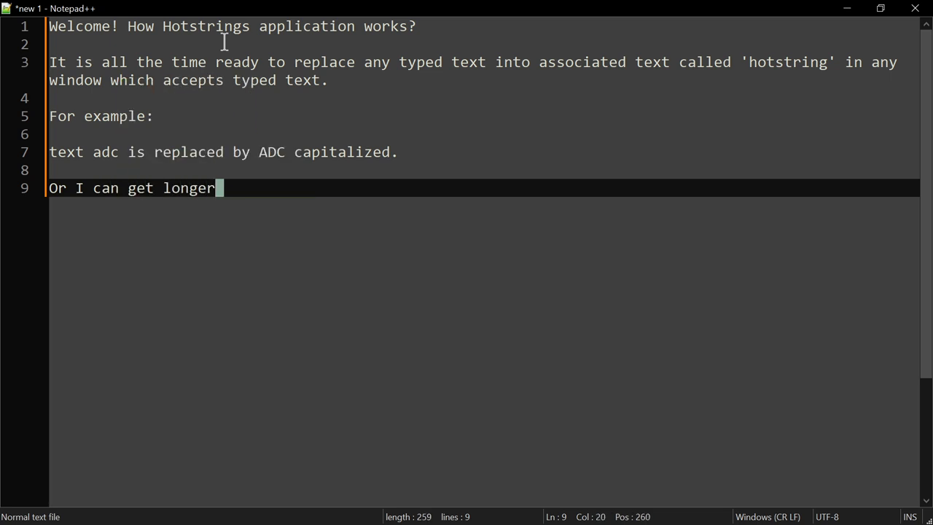
{"action": "type", "text": "version"}
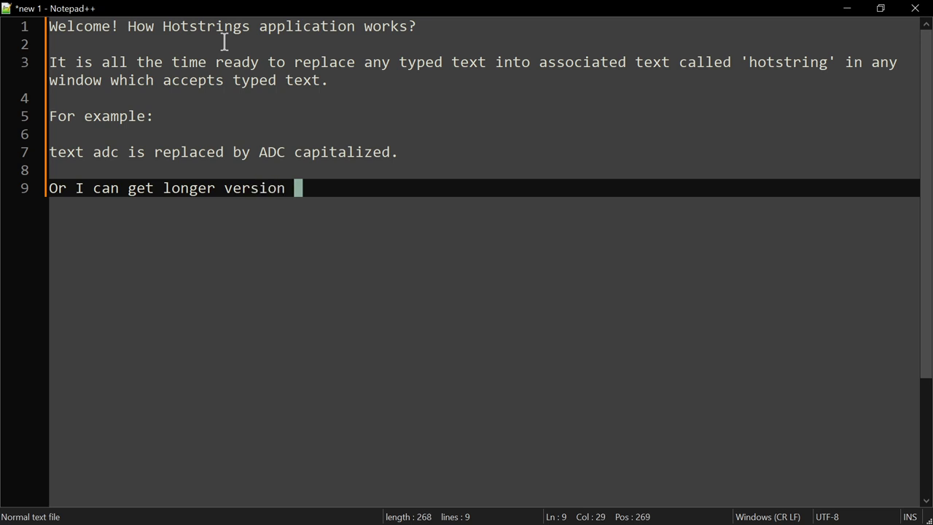
{"action": "type", "text": "of adc"}
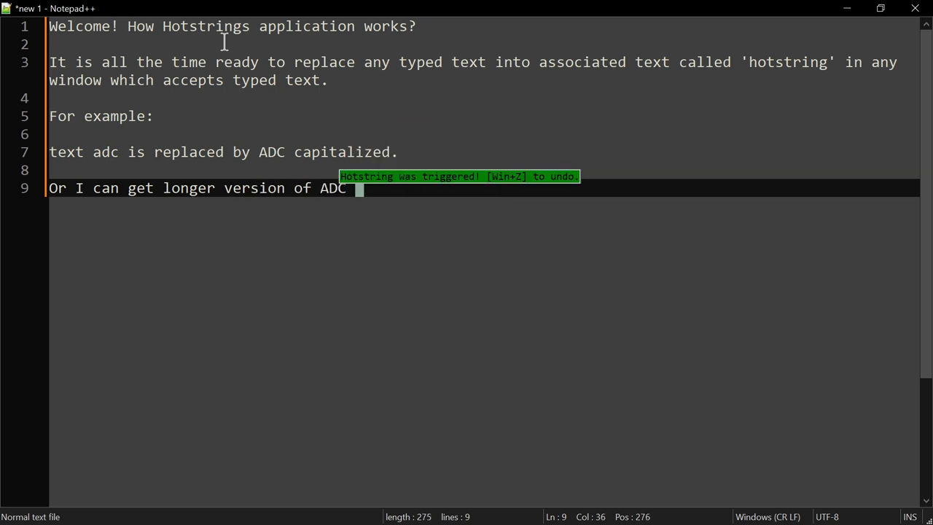
{"action": "type", "text": "deif"}
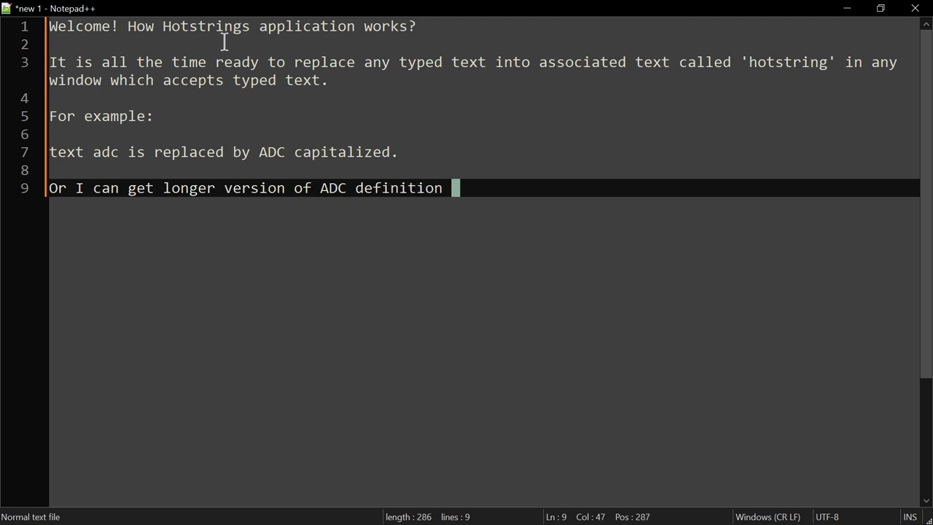
{"action": "type", "text": "calling ano"}
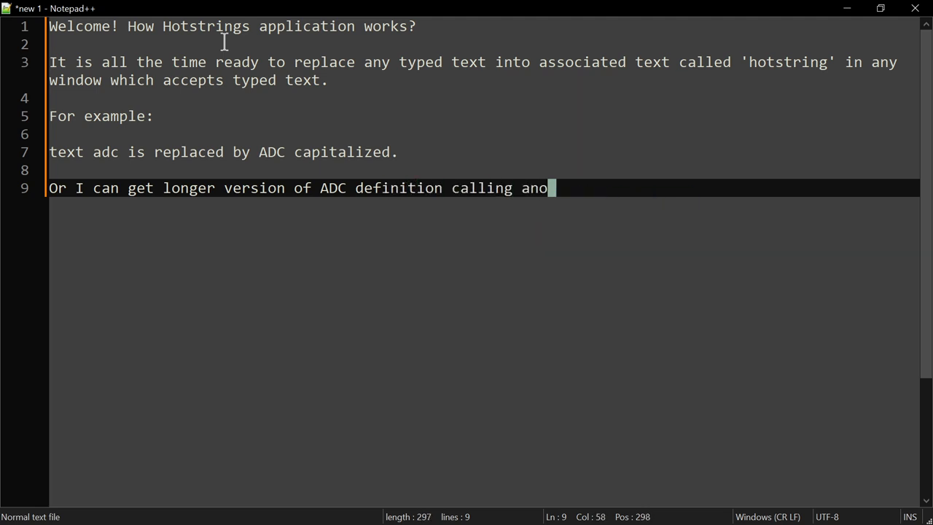
{"action": "type", "text": "ther h"}
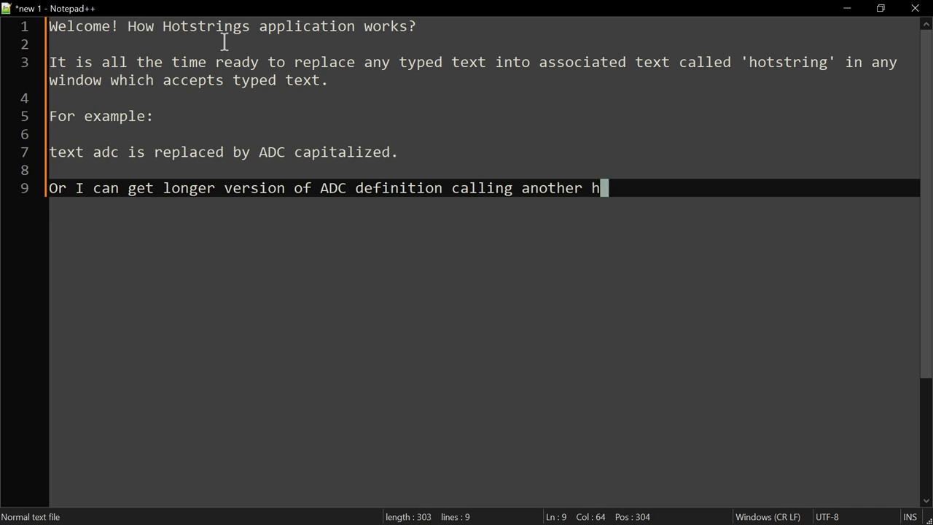
{"action": "type", "text": "otstring"}
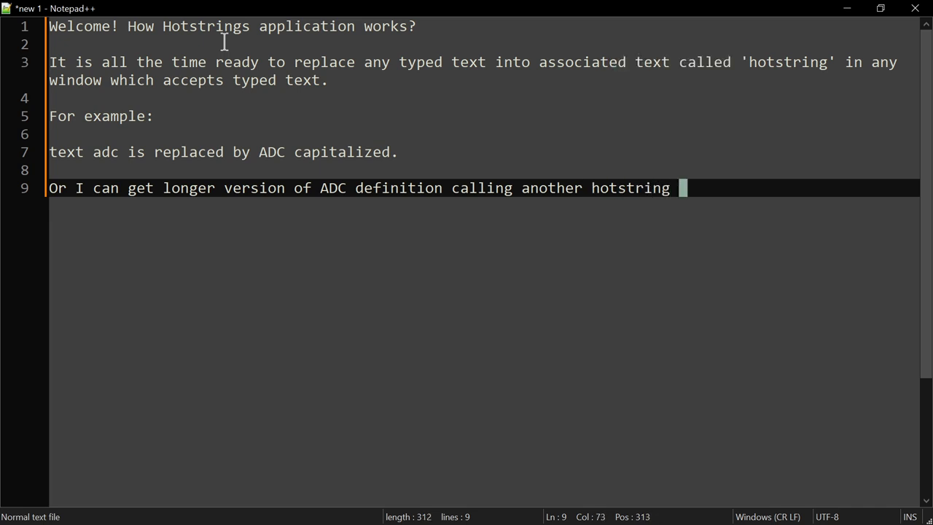
{"action": "type", "text": "from on"}
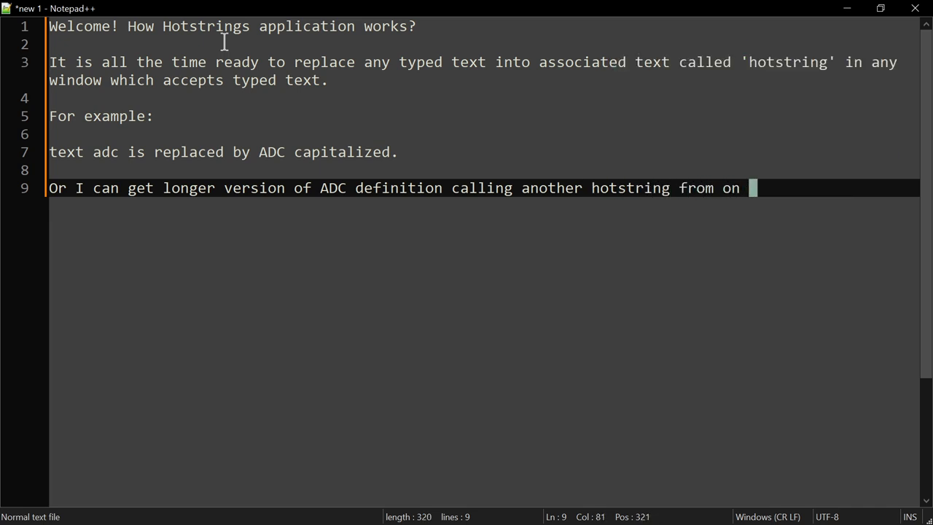
{"action": "type", "text": "screen"}
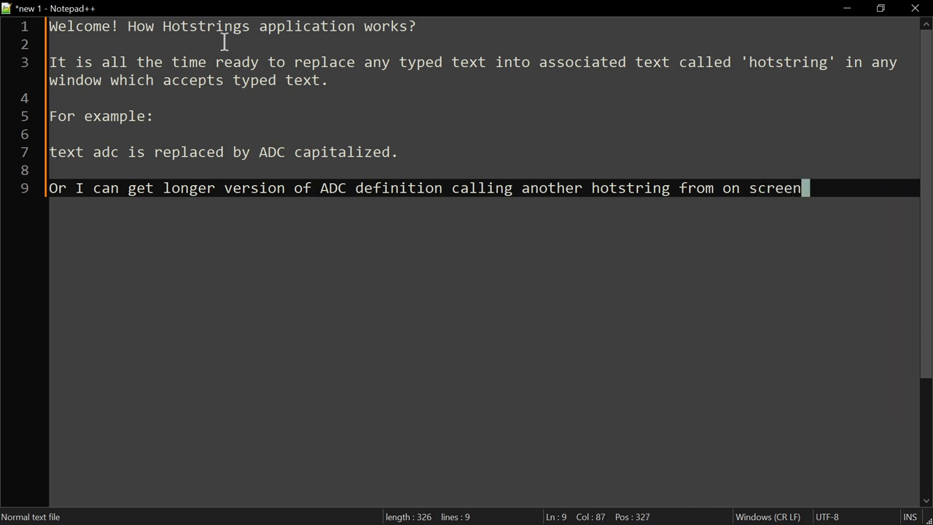
{"action": "type", "text": "di"}
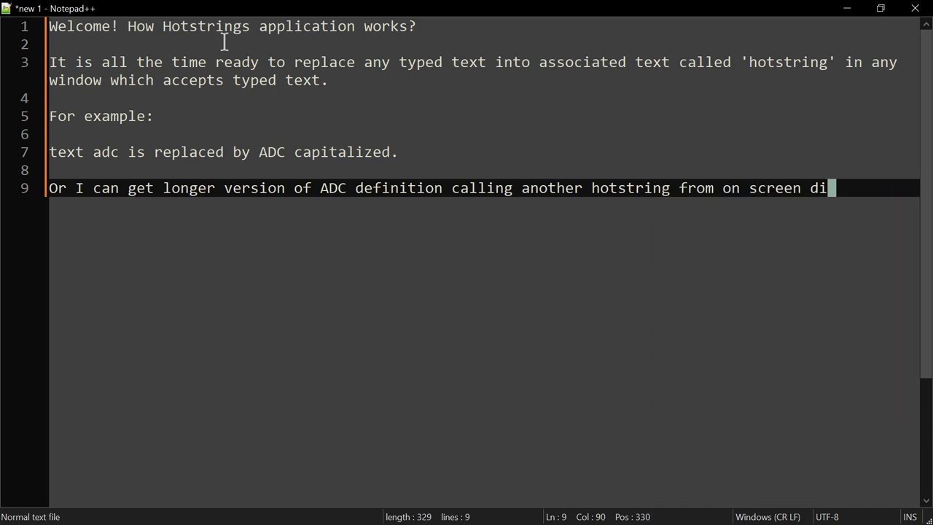
{"action": "type", "text": "splayed m"}
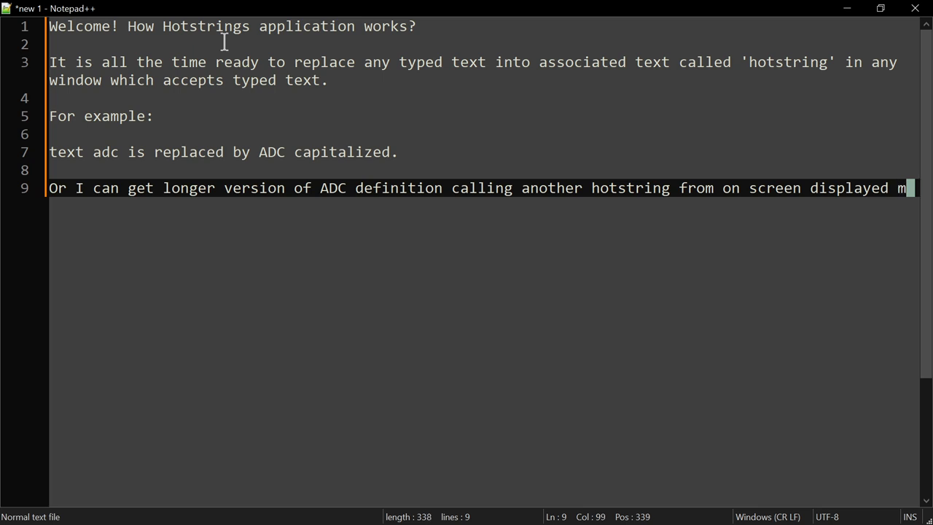
{"action": "type", "text": "enu"}
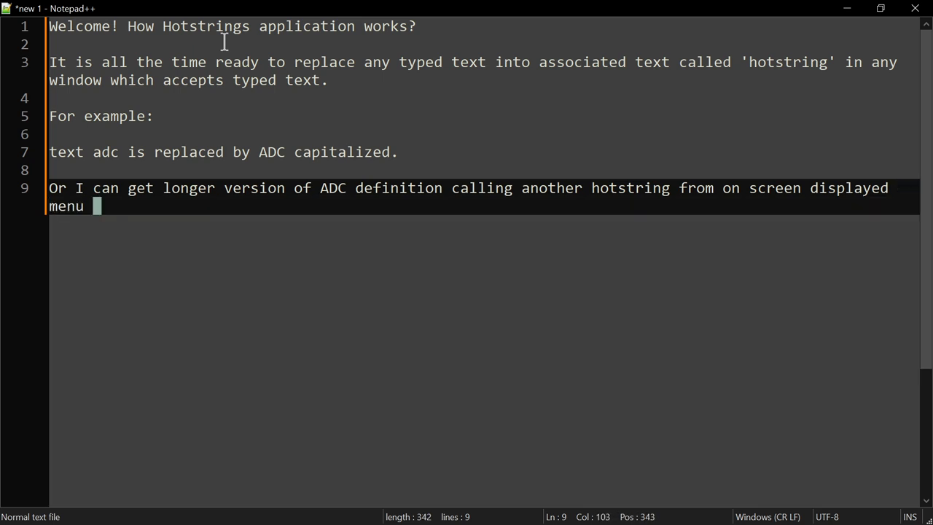
{"action": "type", "text": "from which I"}
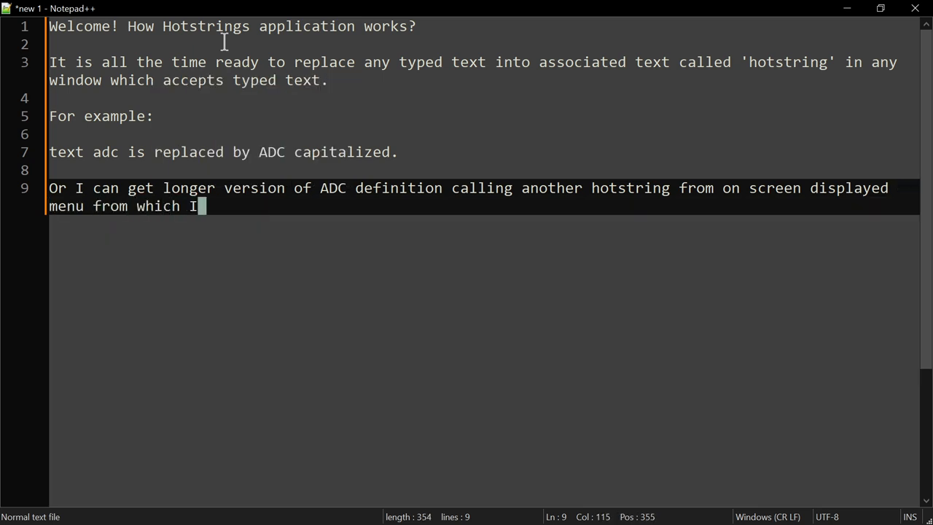
{"action": "type", "text": "can choo"}
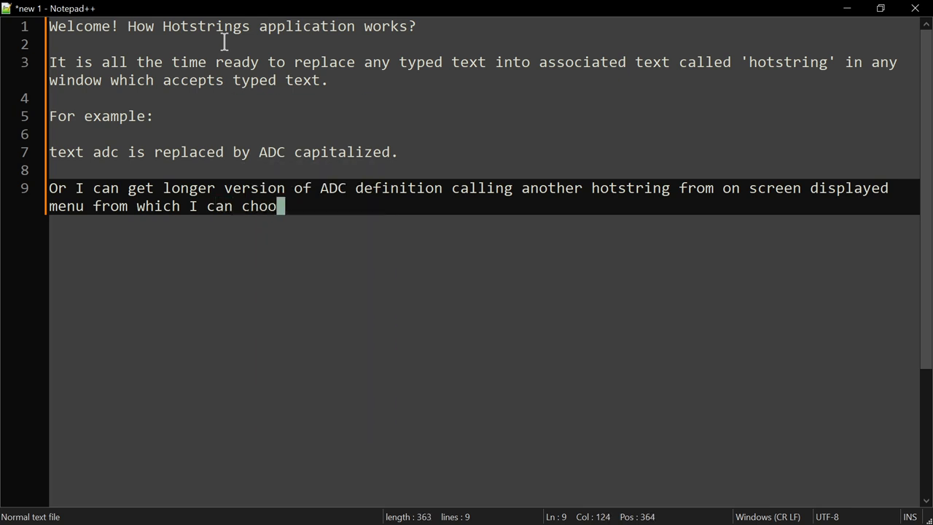
{"action": "type", "text": "se any position with keyb"}
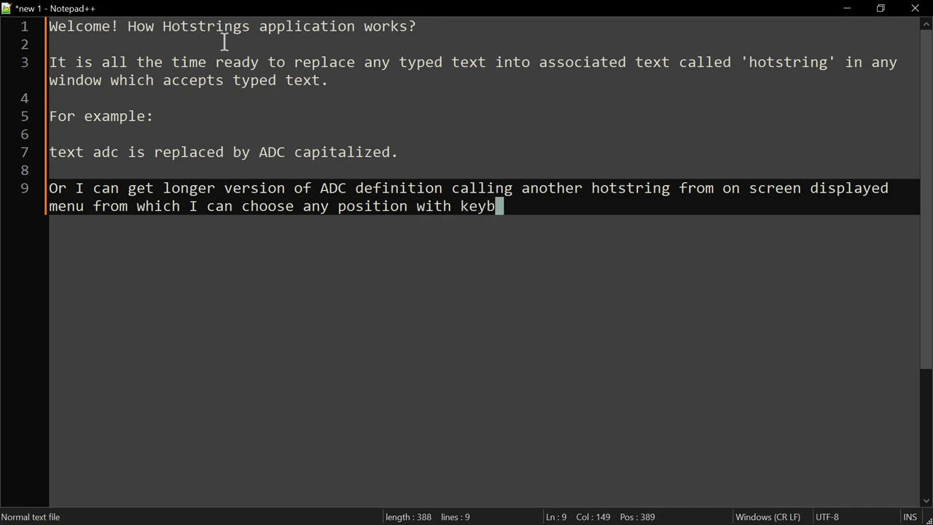
{"action": "type", "text": "oard or a"}
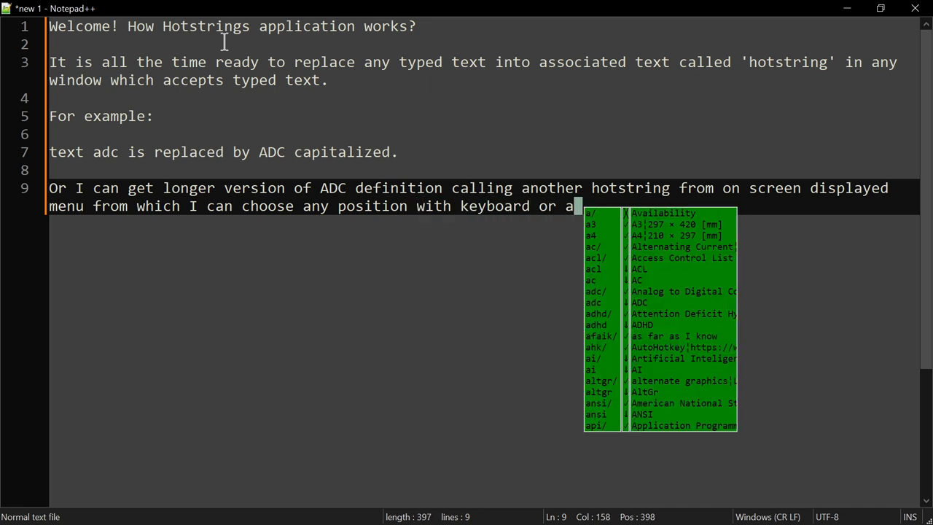
{"action": "type", "text": "a"}
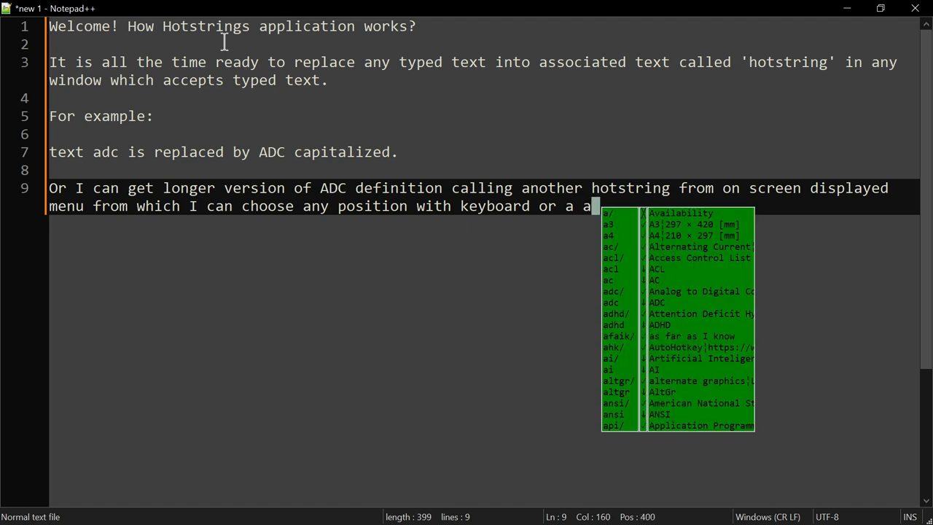
{"action": "type", "text": "mouse."}
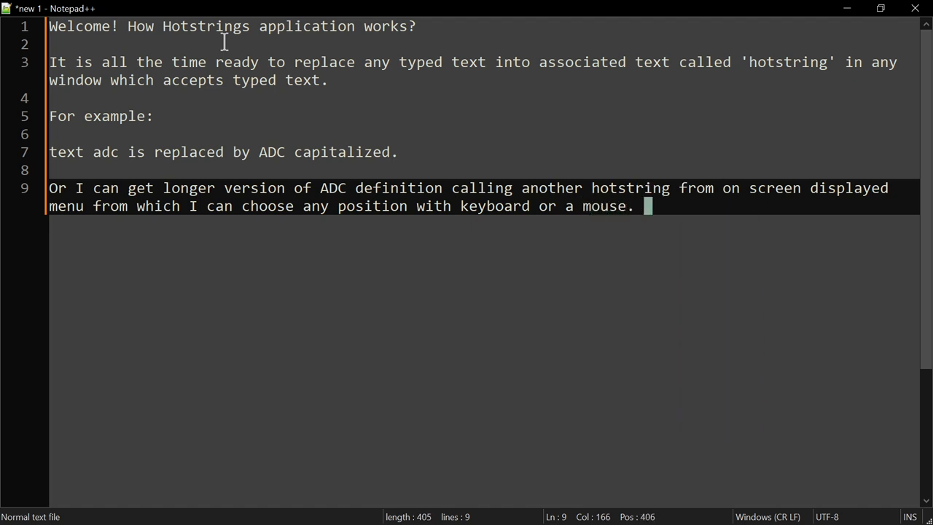
{"action": "type", "text": "Let me"}
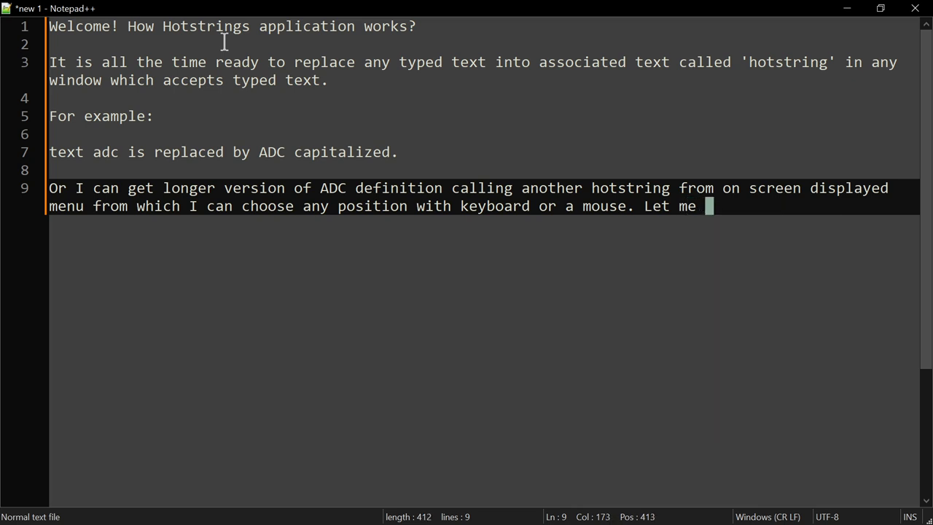
{"action": "type", "text": "choose"}
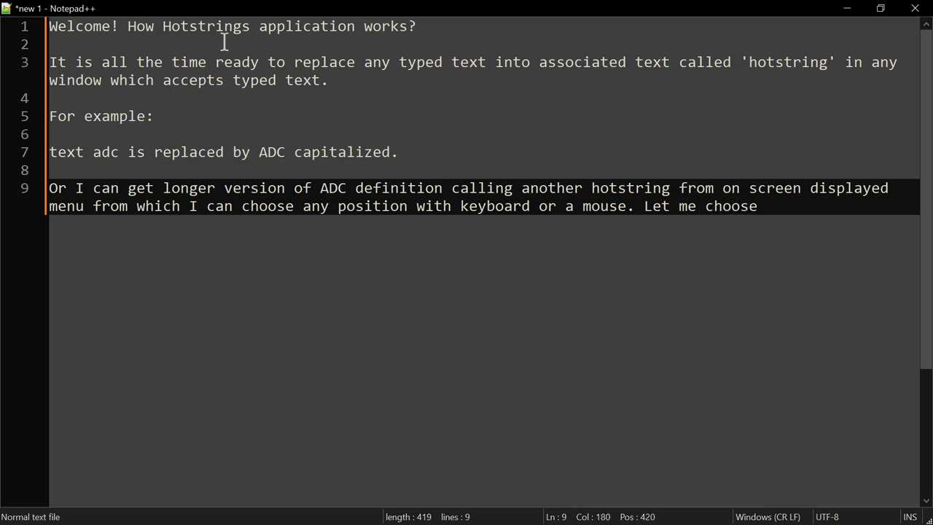
{"action": "type", "text": "the f"}
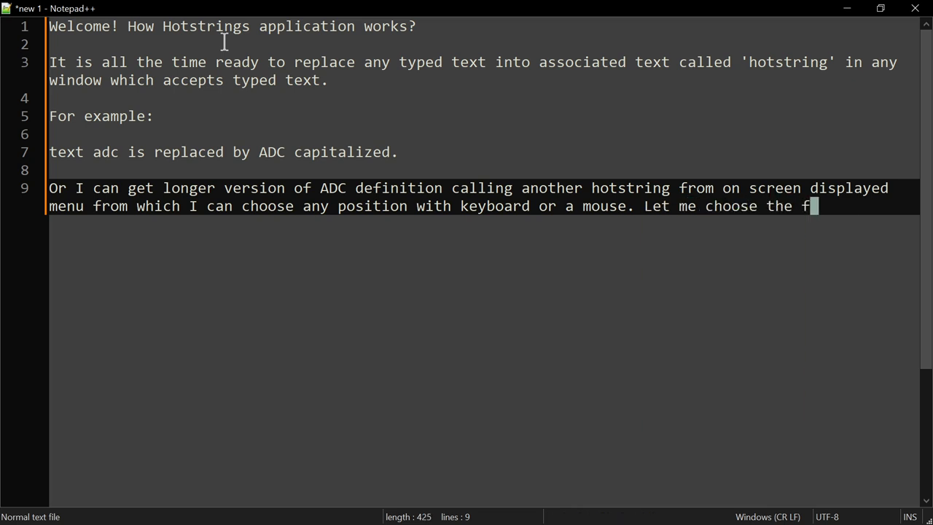
{"action": "type", "text": "irst pos"}
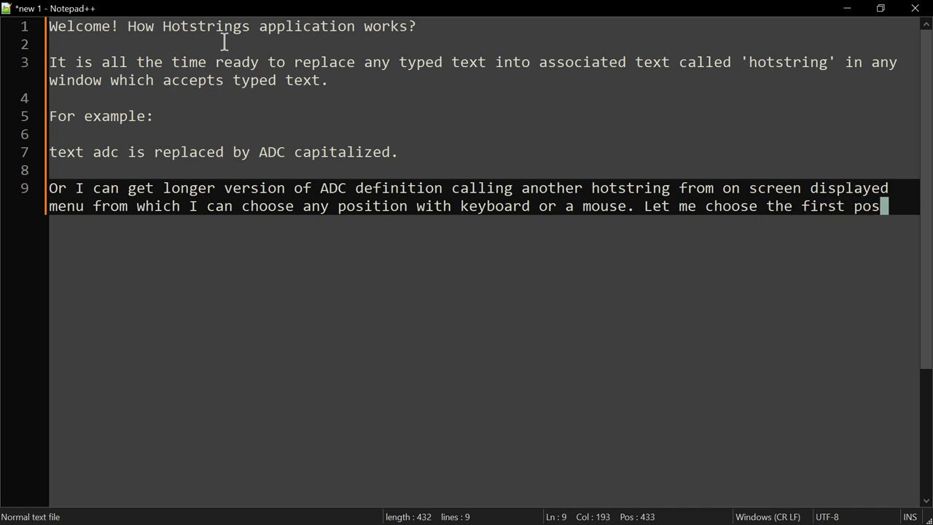
{"action": "type", "text": "ition by pre"}
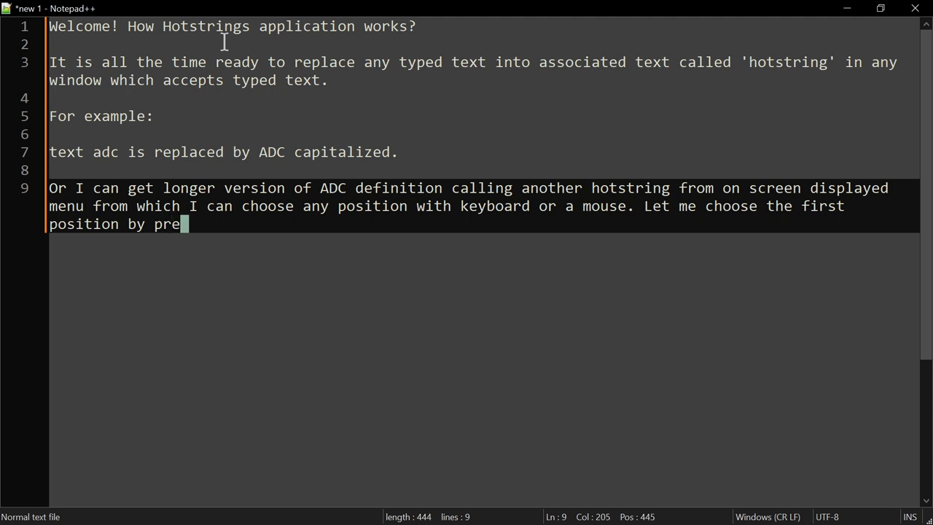
{"action": "type", "text": "ssing 1:"}
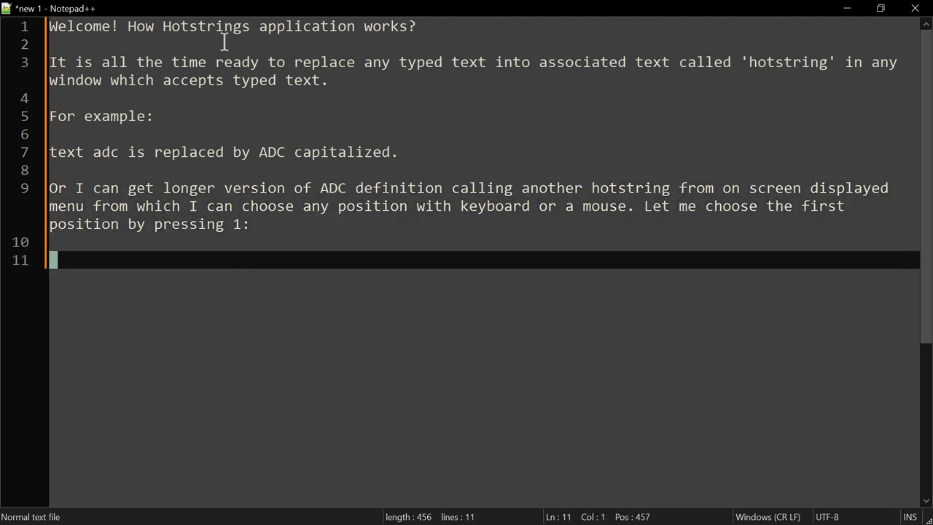
{"action": "type", "text": "adc"}
{"action": "type", "text": "And"}
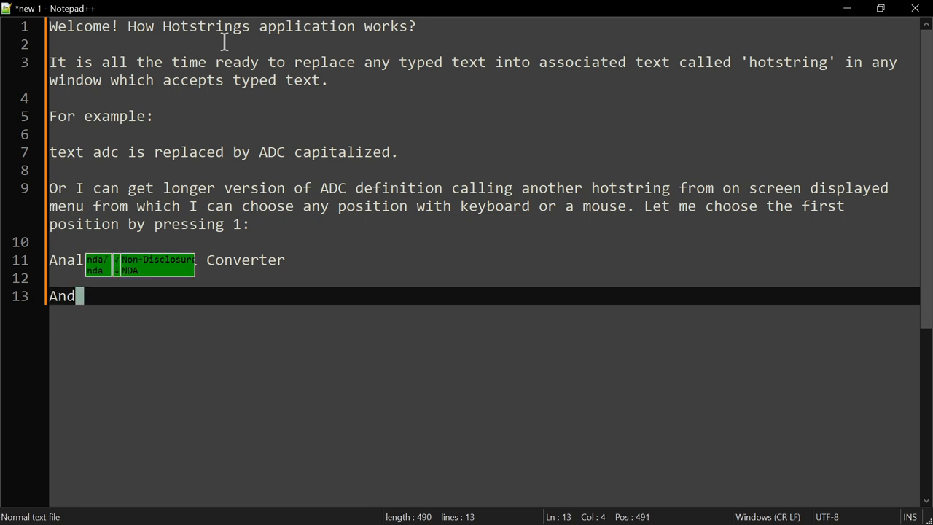
{"action": "type", "text": "one"}
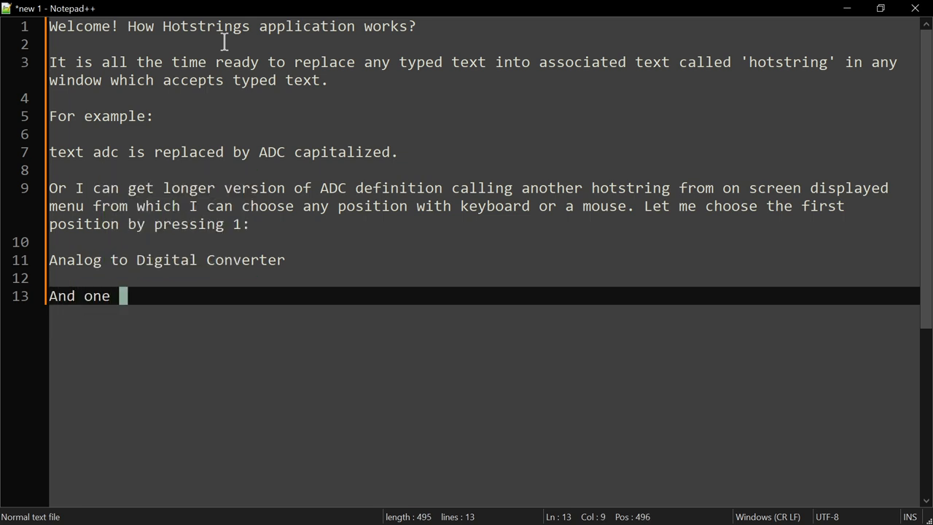
{"action": "type", "text": "more time."}
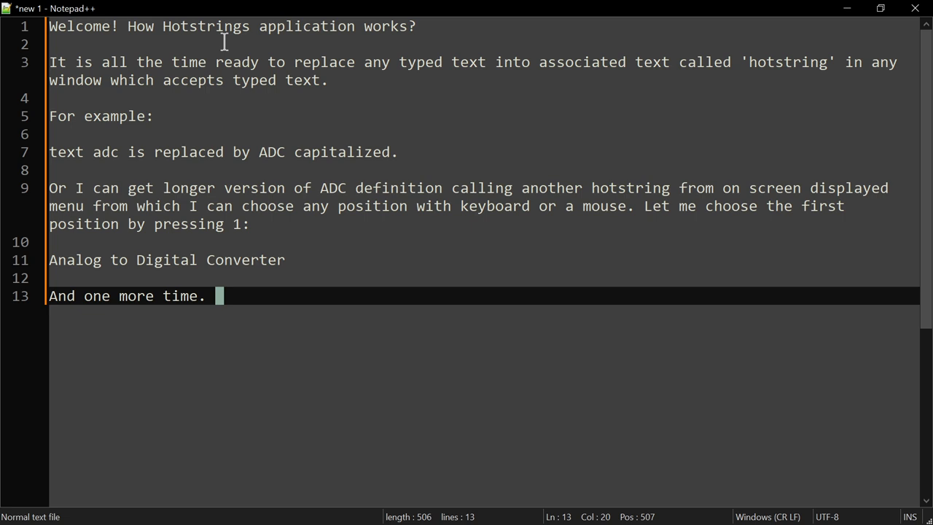
{"action": "type", "text": "This ti"}
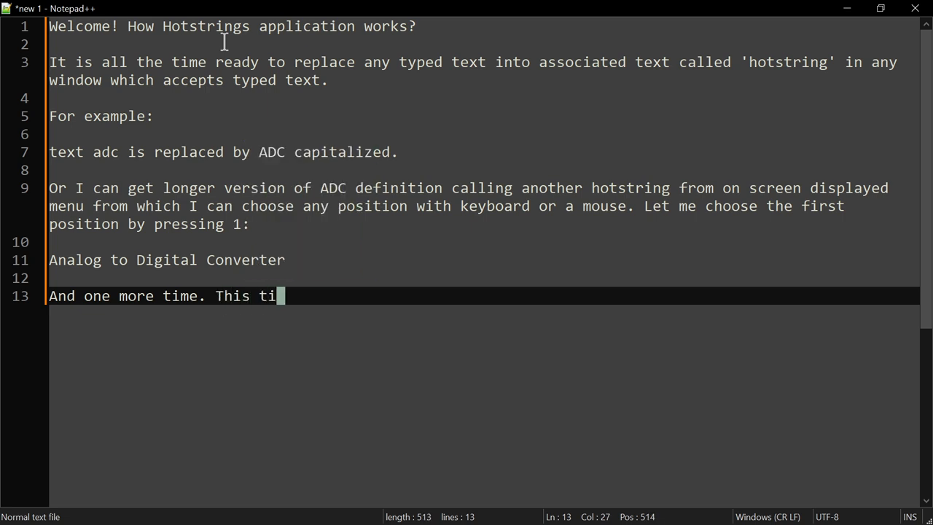
{"action": "type", "text": "me let m"}
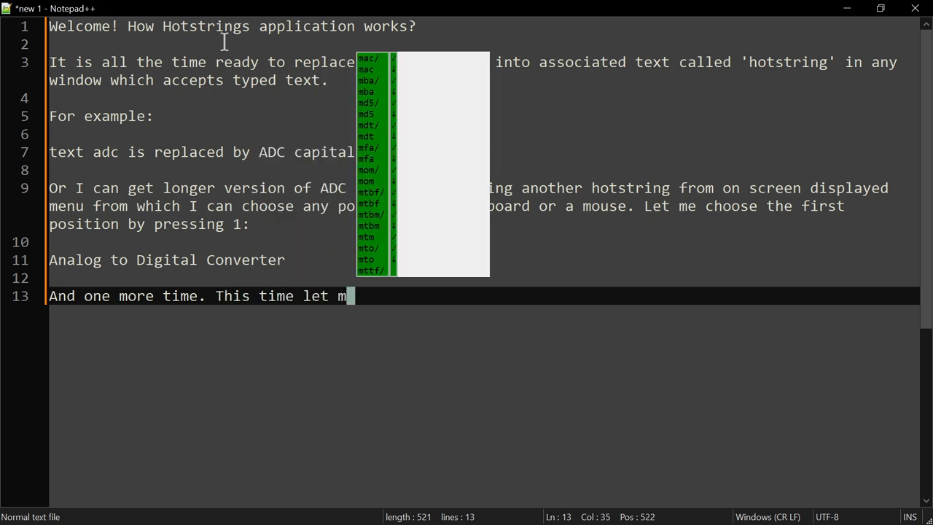
{"action": "type", "text": "press 2:"}
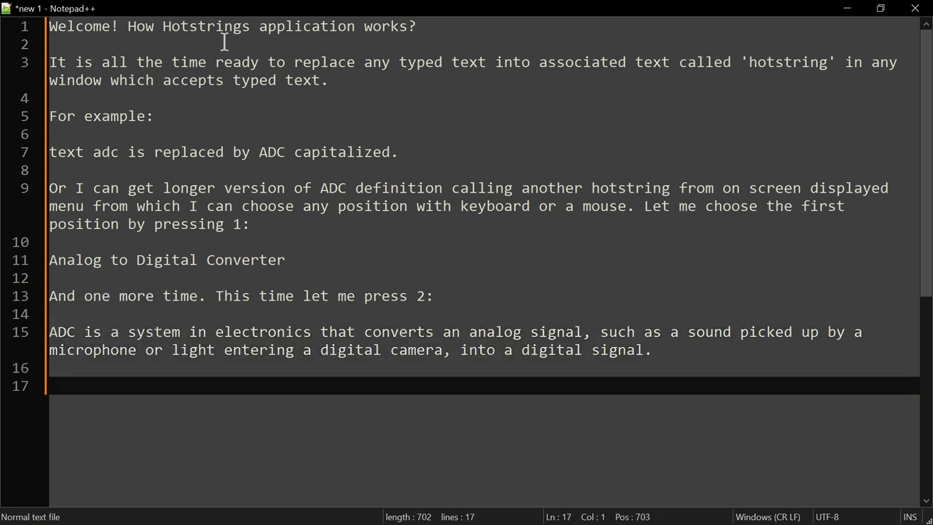
{"action": "type", "text": "This time"}
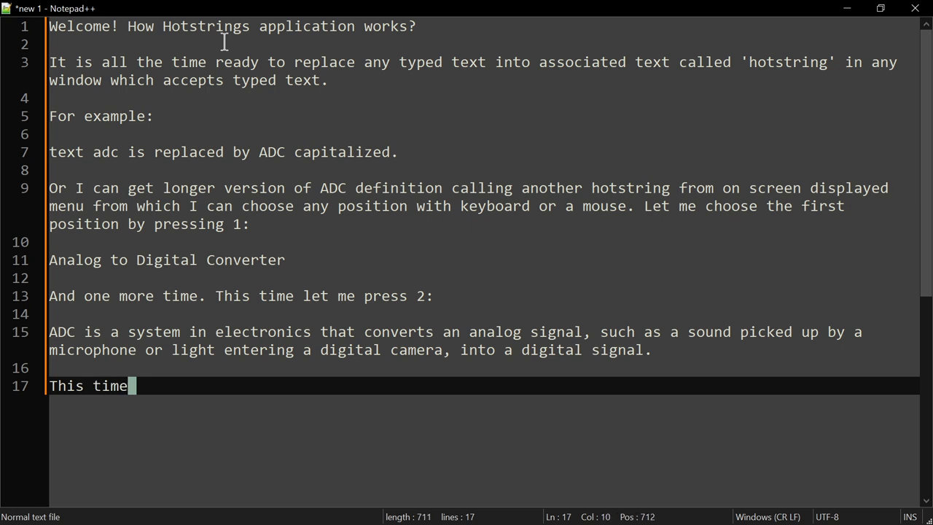
{"action": "type", "text": "I got"}
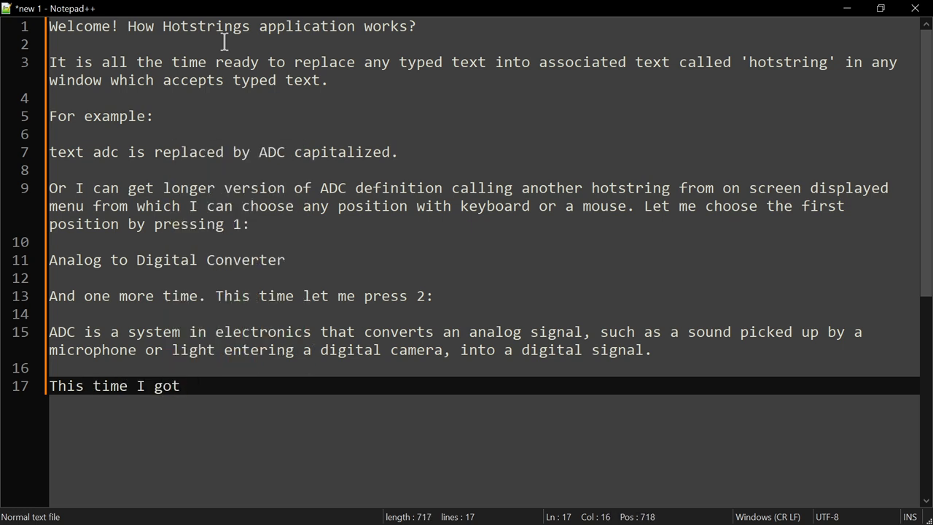
{"action": "type", "text": "much longer te"}
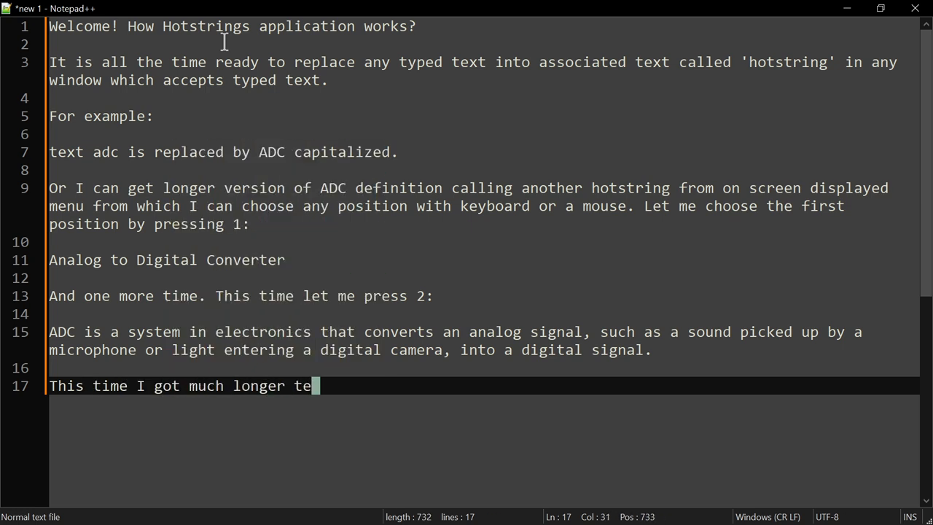
{"action": "type", "text": "xt"}
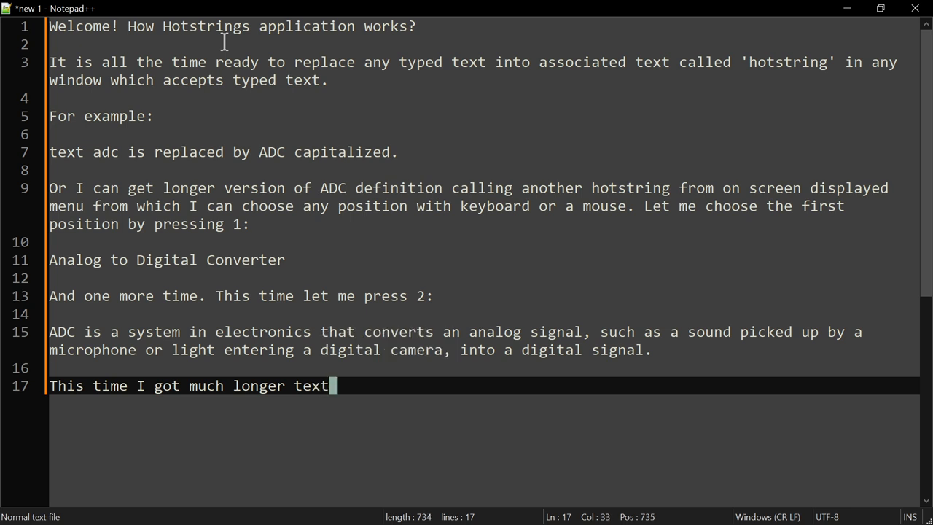
{"action": "type", "text": "."}
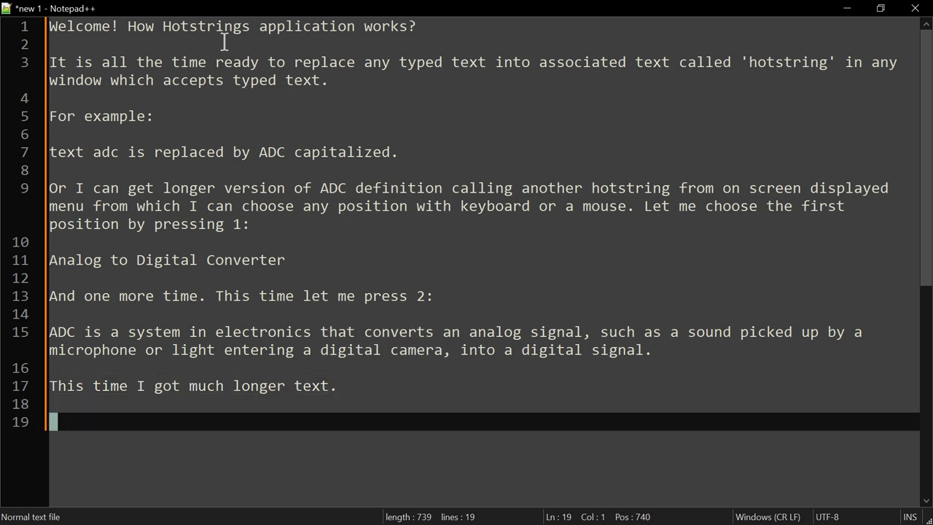
{"action": "type", "text": "To start"}
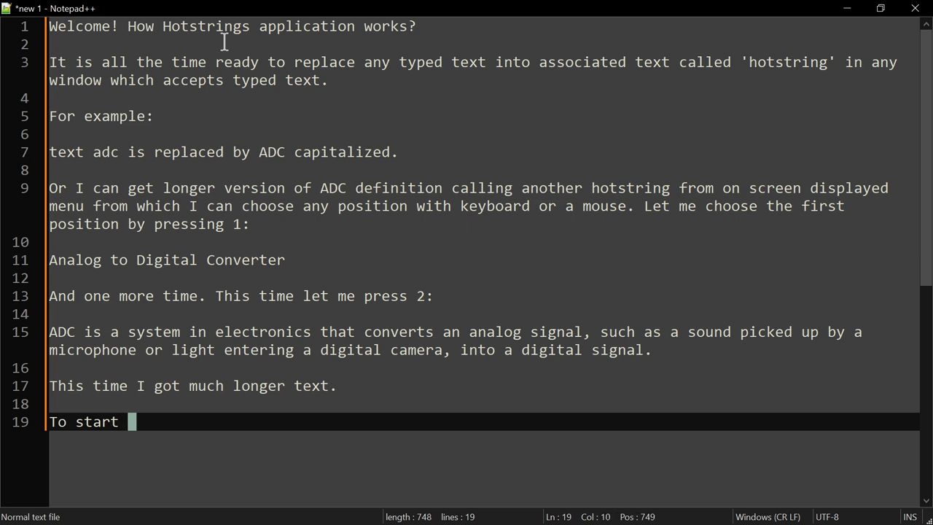
{"action": "type", "text": "every"}
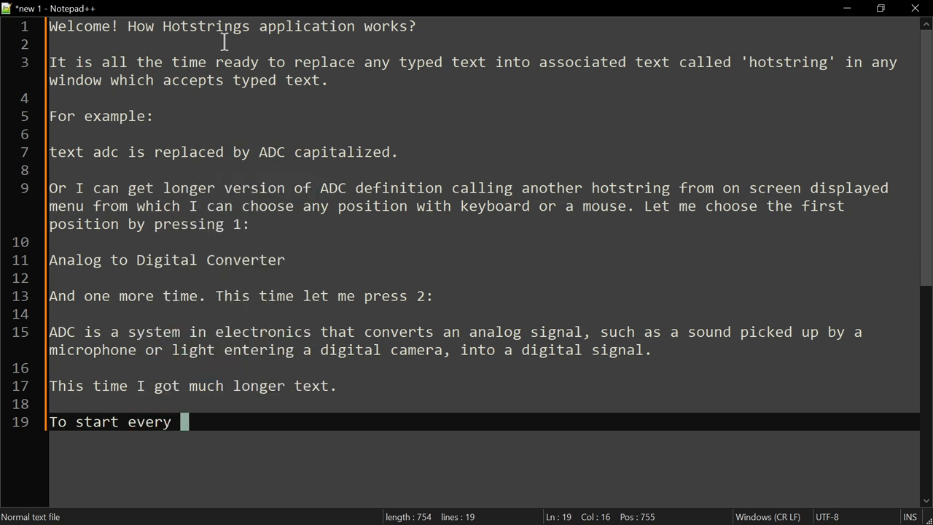
{"action": "type", "text": "new user"}
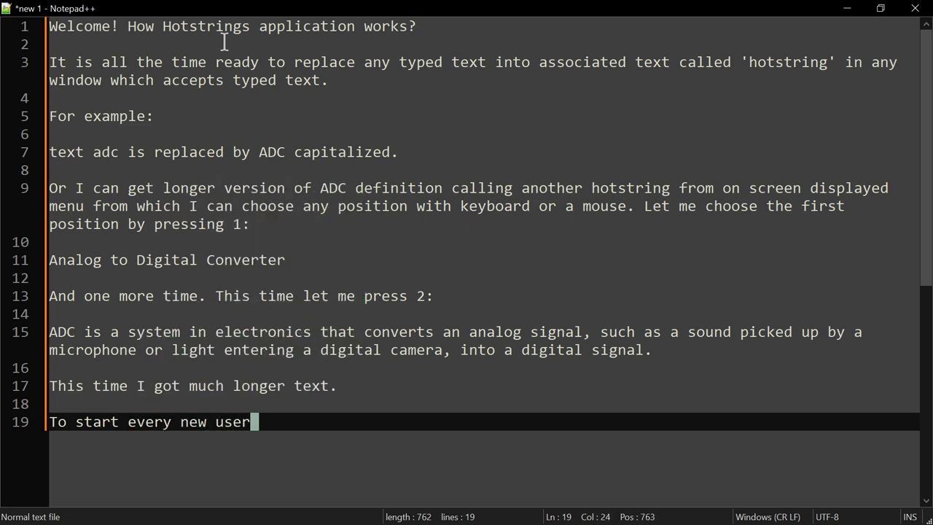
{"action": "type", "text": "ge"}
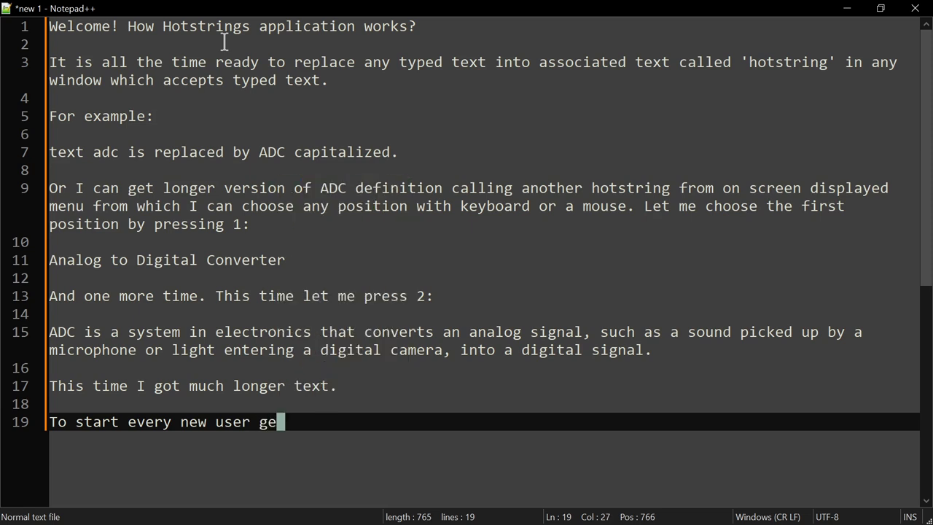
{"action": "type", "text": "ts about 1"}
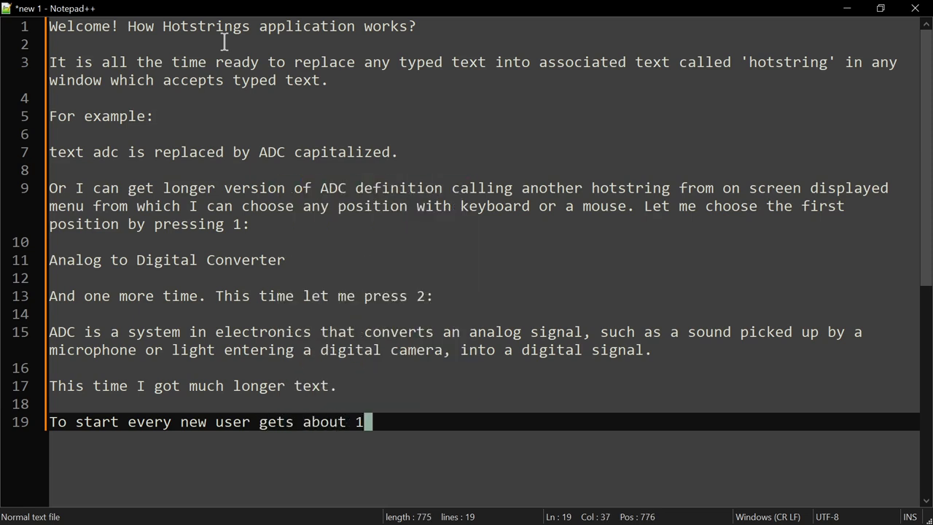
{"action": "type", "text": ".5 k"}
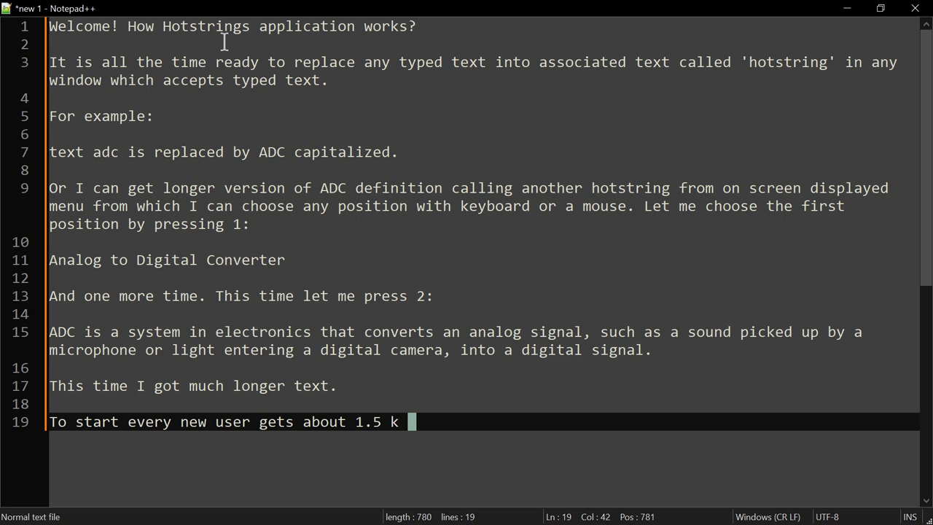
{"action": "type", "text": "ready to"}
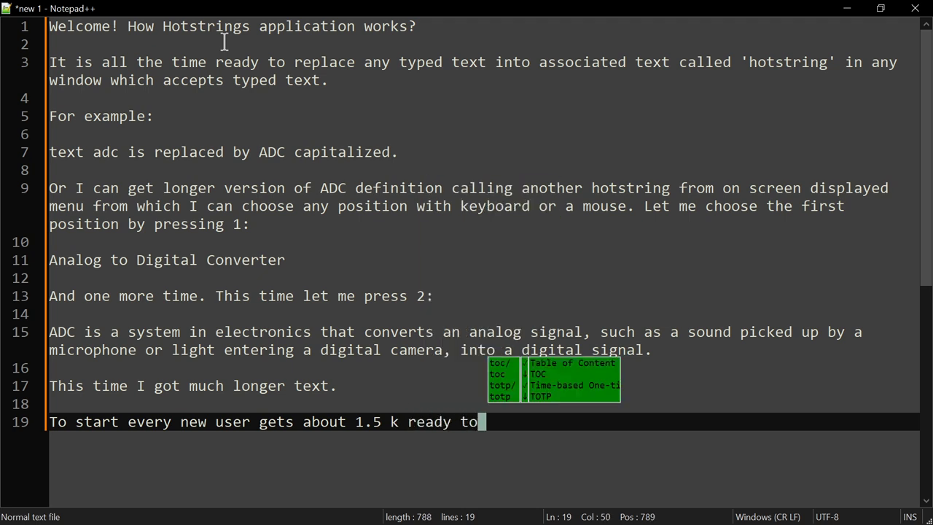
{"action": "type", "text": "use"}
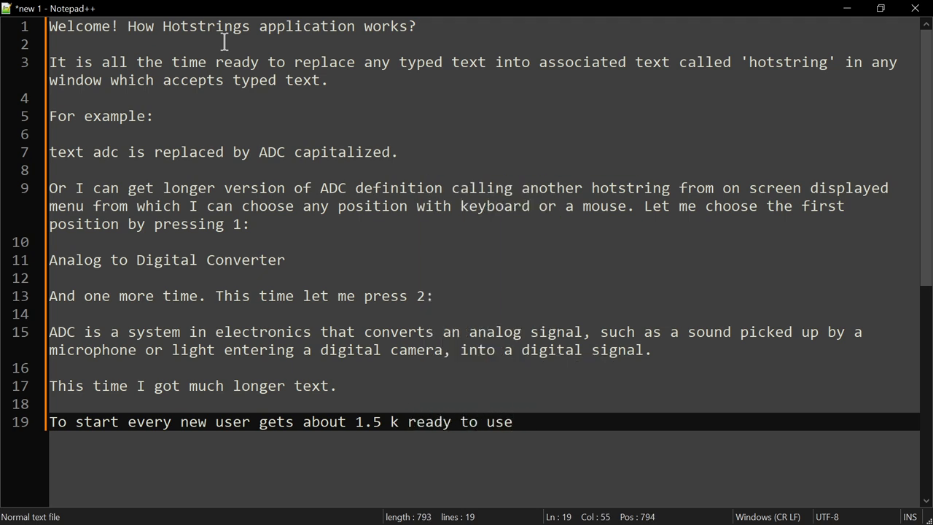
{"action": "type", "text": "hots"}
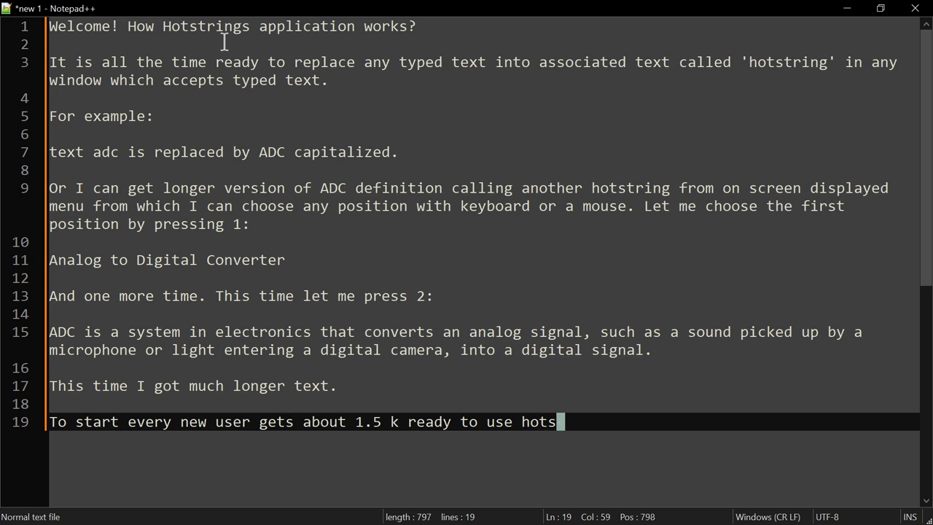
{"action": "type", "text": "trings defi"}
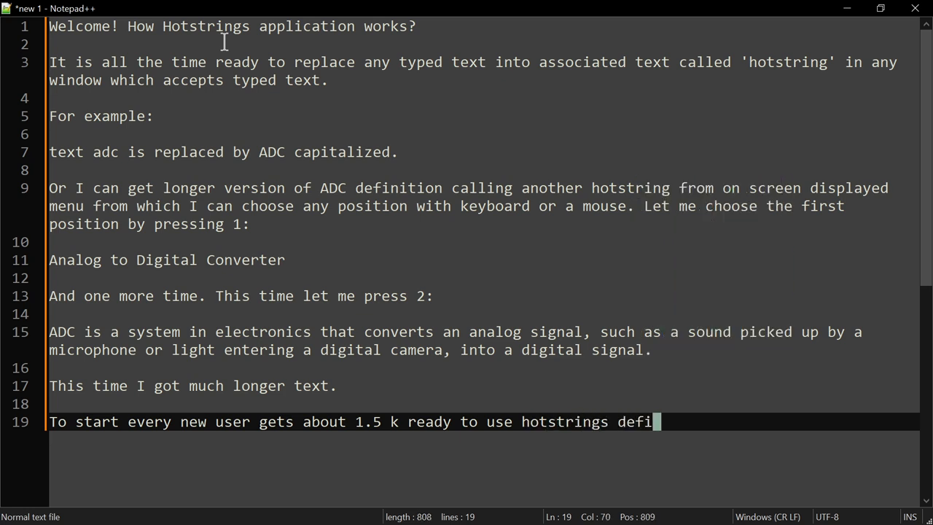
{"action": "type", "text": "nitions"}
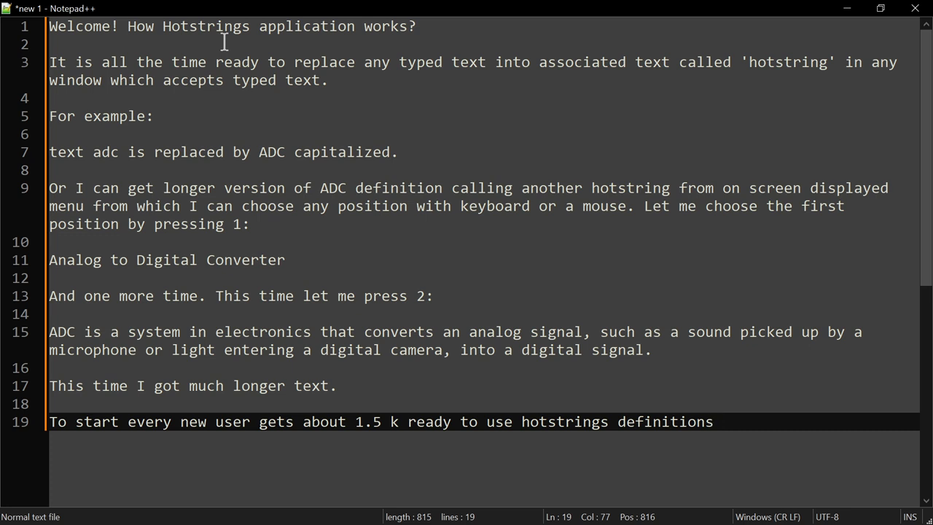
{"action": "type", "text": "comiw"}
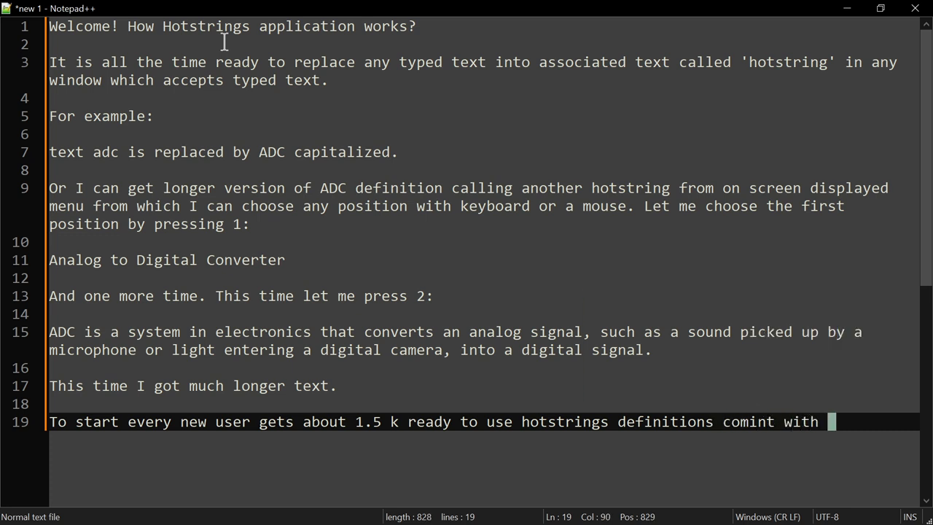
{"action": "type", "text": "free"}
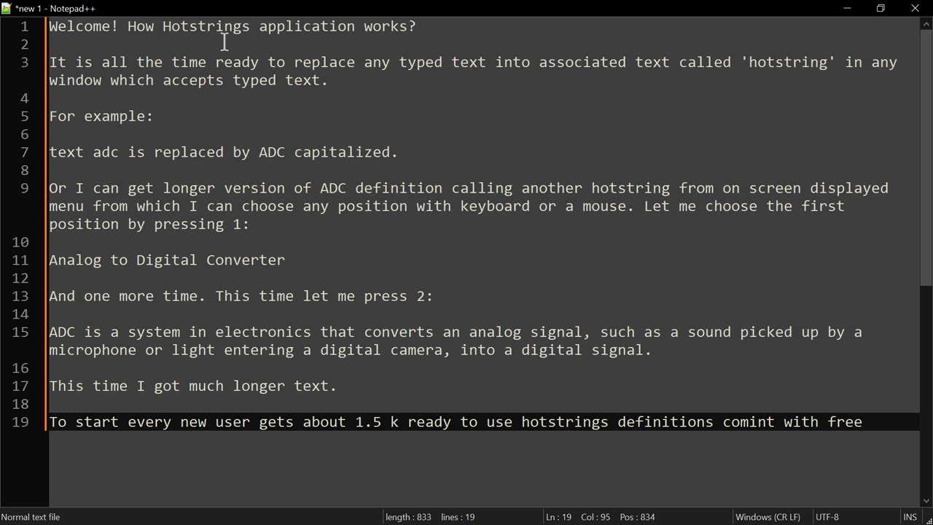
{"action": "type", "text": "format"}
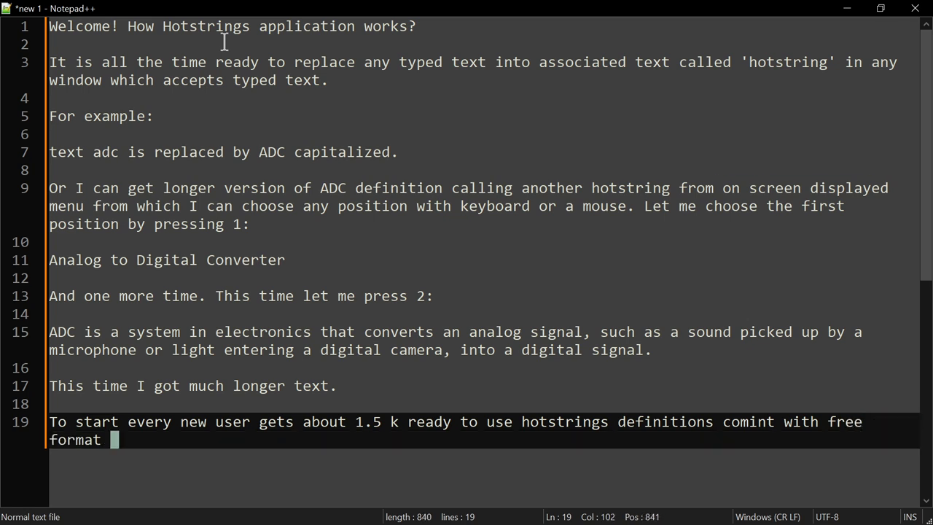
{"action": "type", "text": "Hotstrign"}
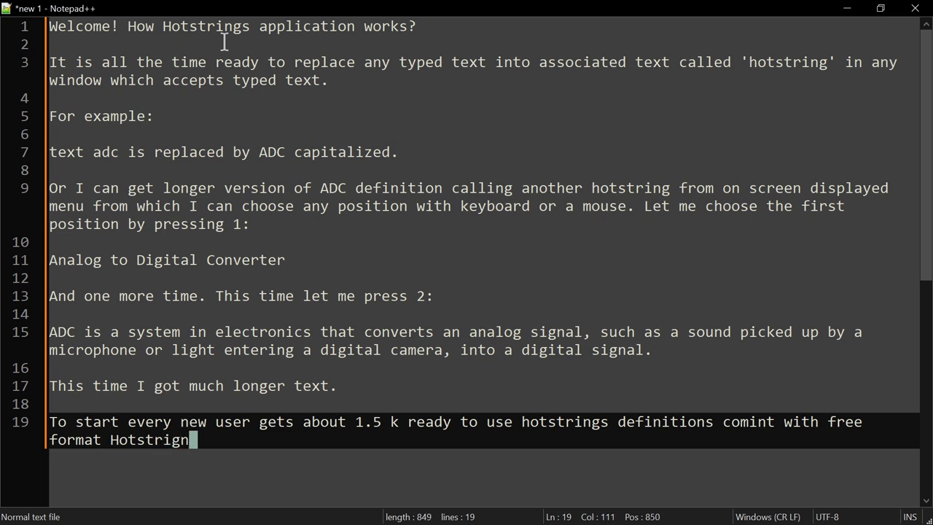
{"action": "type", "text": "s a"}
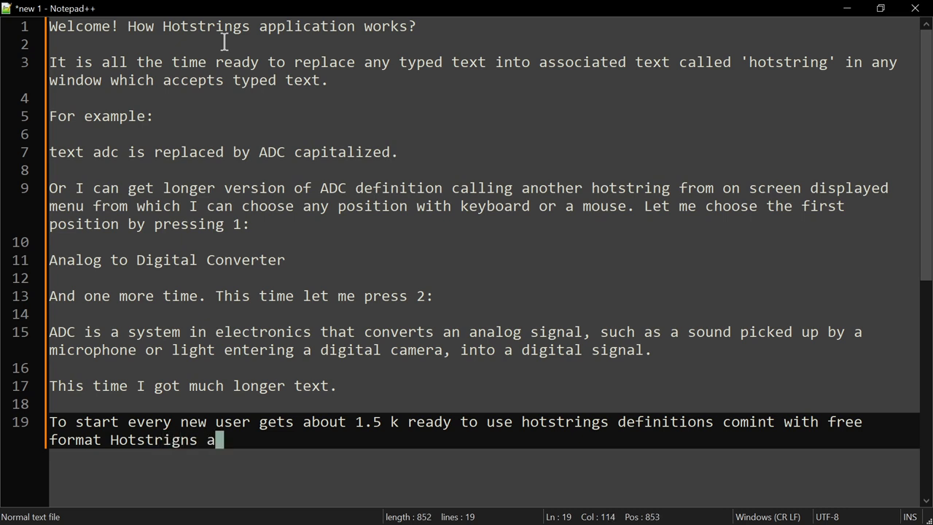
{"action": "type", "text": "pplication li"}
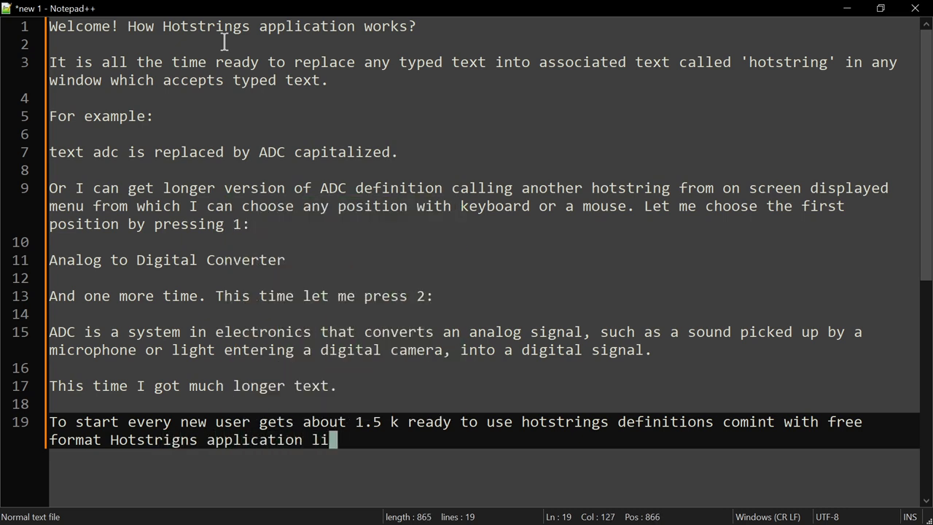
{"action": "type", "text": "braries."}
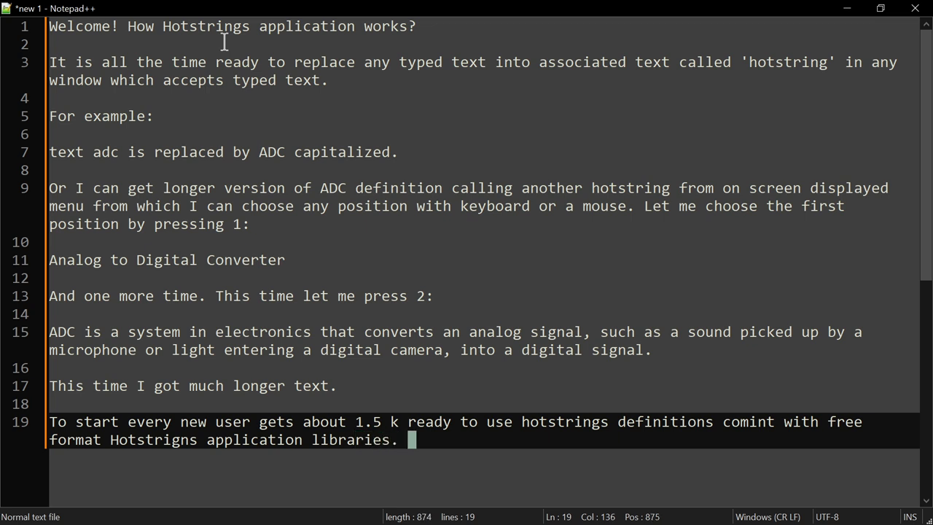
{"action": "type", "text": "To type f"}
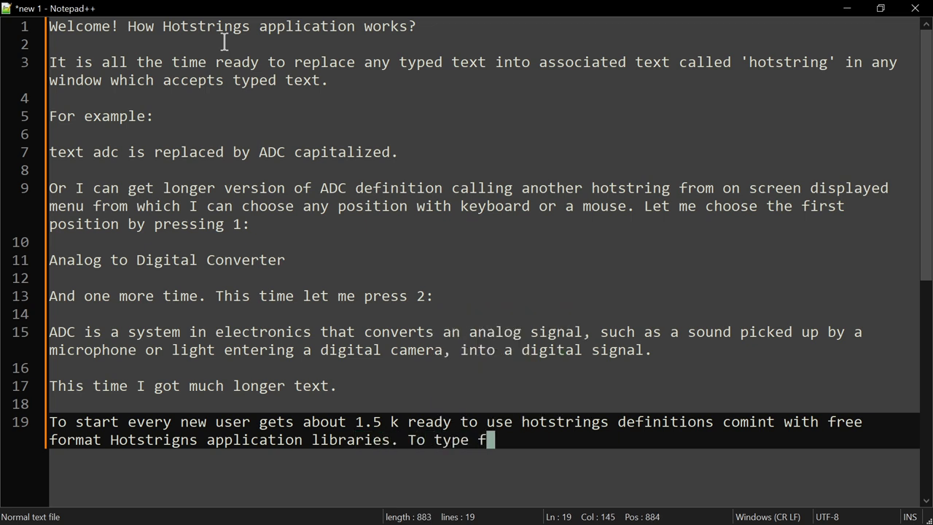
{"action": "type", "text": "aster, easier,"}
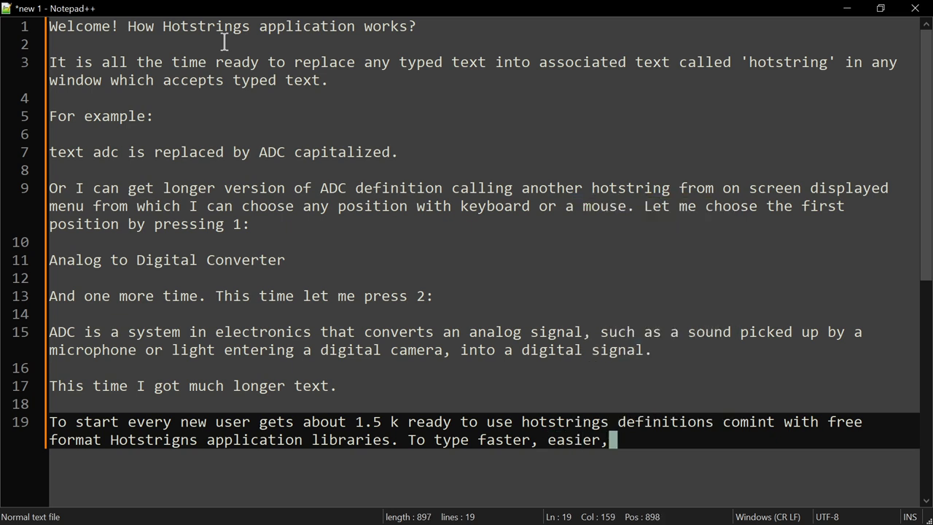
{"action": "type", "text": "eliminate"}
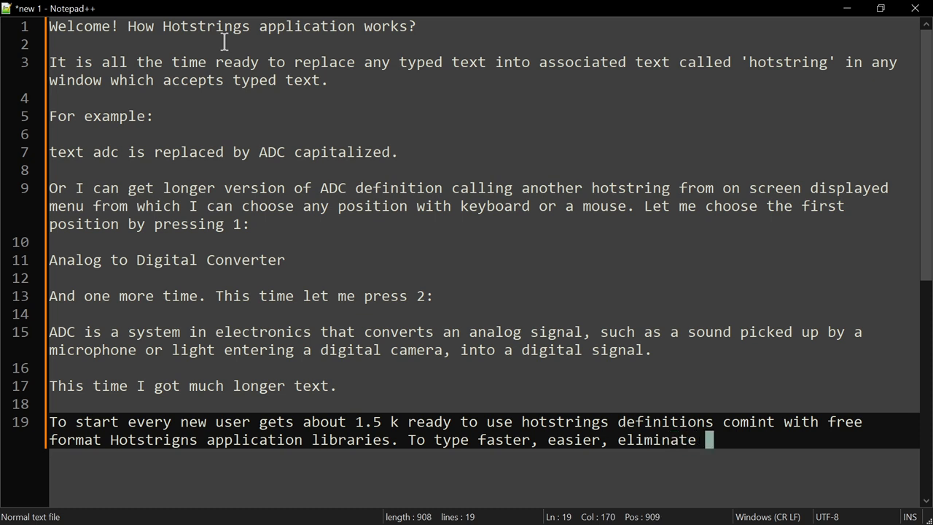
{"action": "type", "text": "repetitions."}
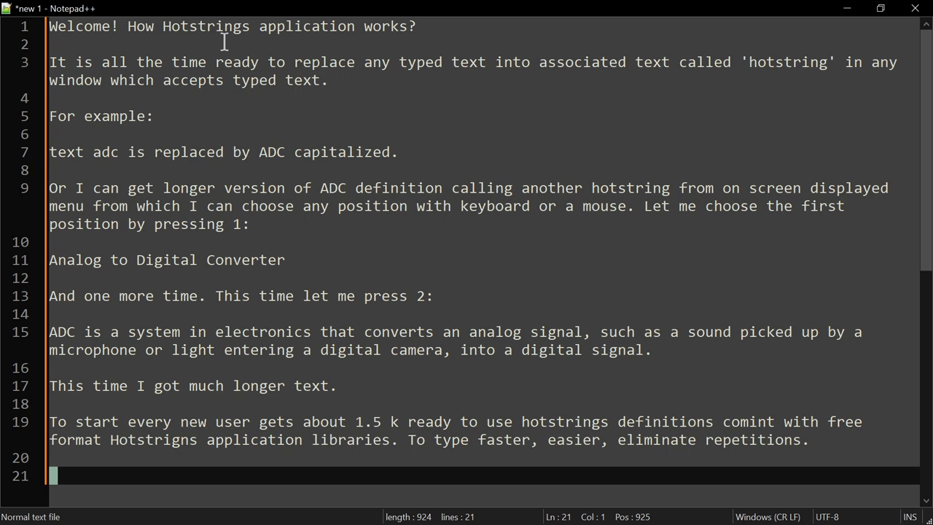
{"action": "type", "text": "Thank you"}
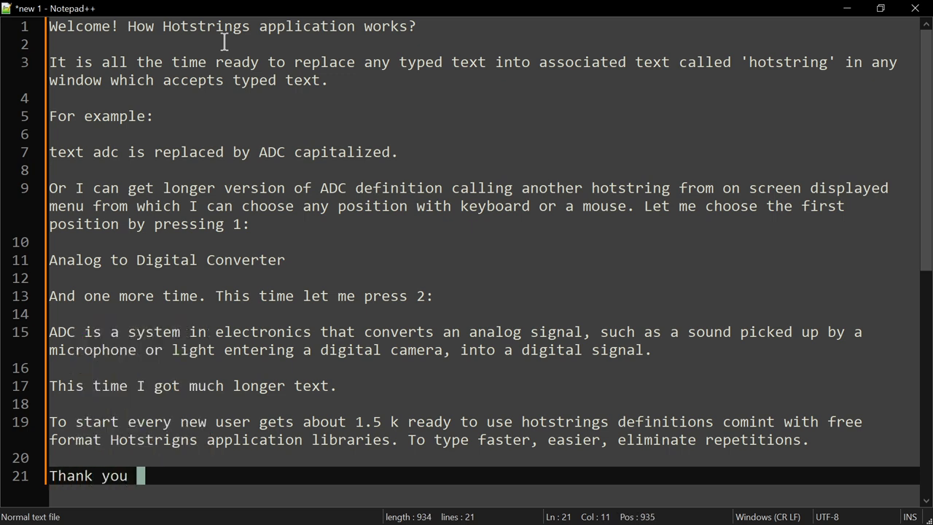
{"action": "type", "text": "for your atte"}
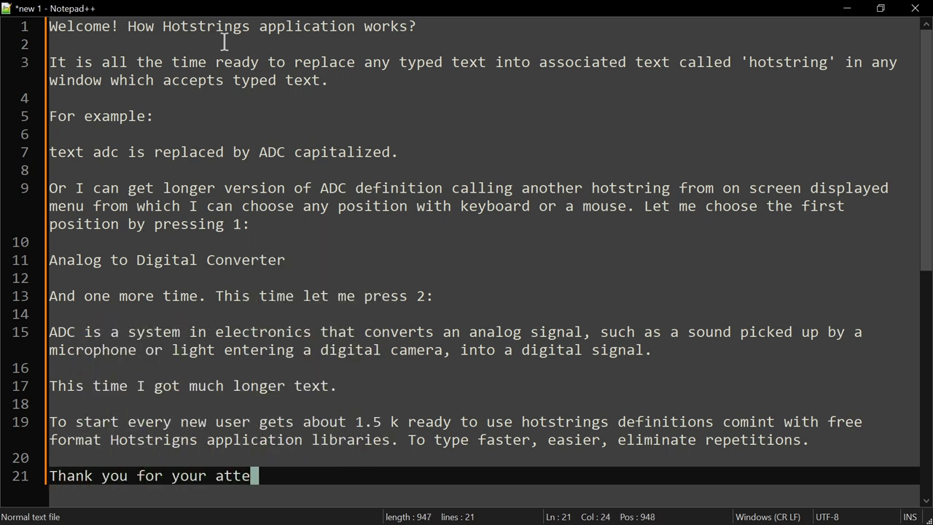